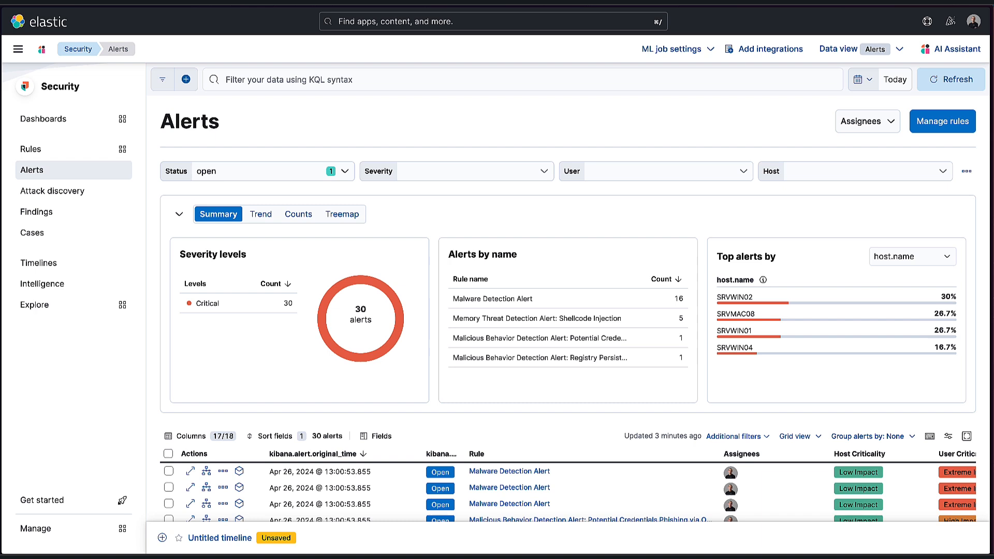
{"action": "mouse_move", "coordinate": [374, 154]}
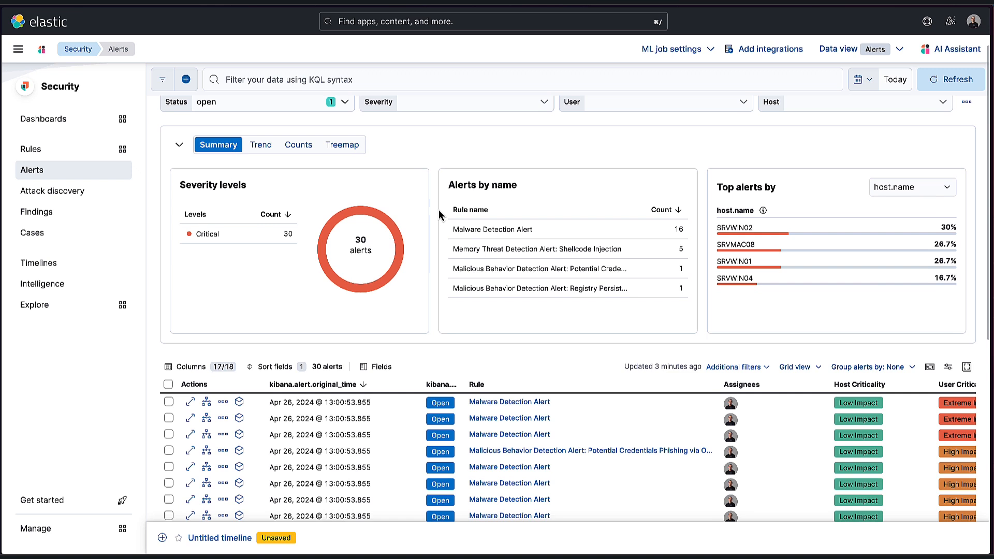
{"action": "mouse_move", "coordinate": [392, 246]}
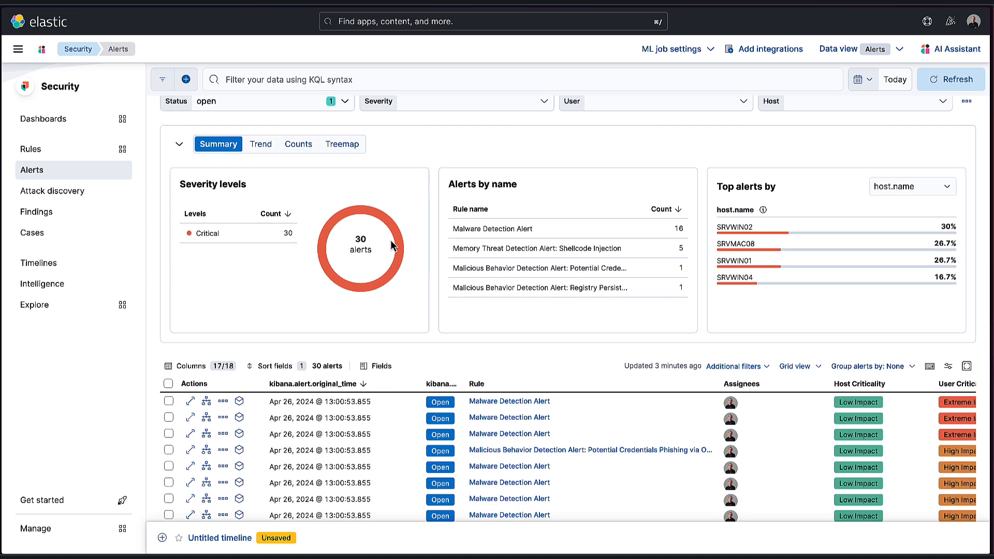
{"action": "mouse_move", "coordinate": [388, 247]}
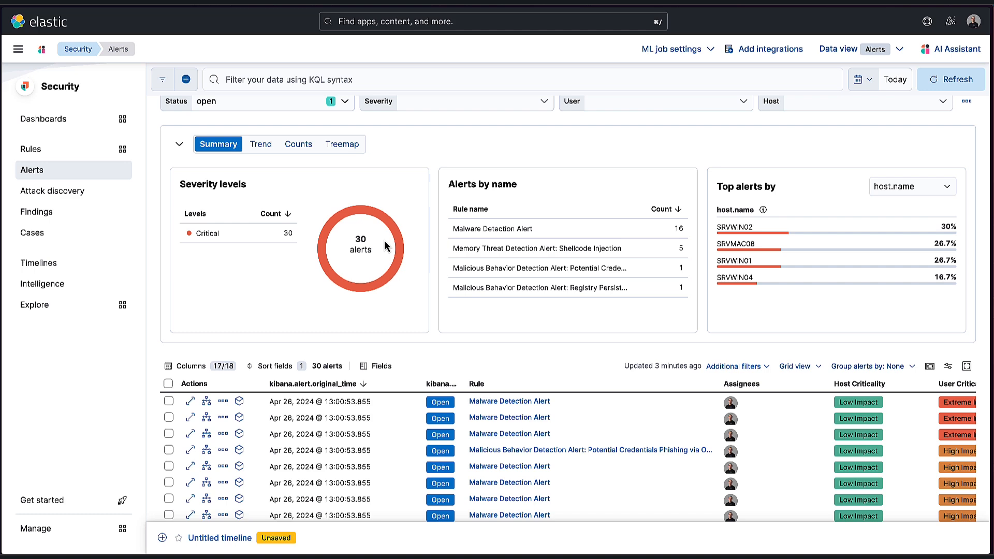
Go to the Attack discovery page from the Security side navigation, with Claude 3 Sonnet as connector.
{"action": "scroll", "scroll_direction": "up", "scroll_amount": 3}
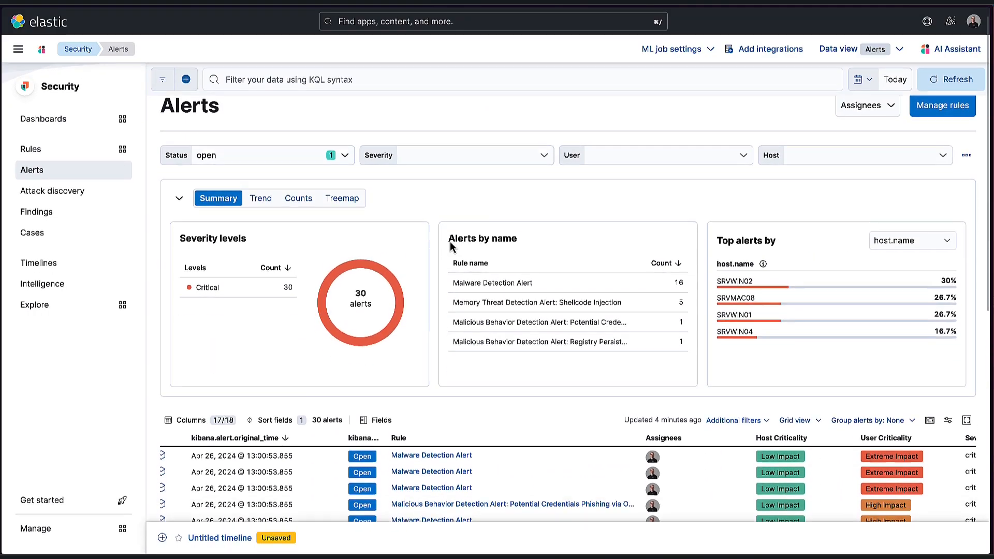
{"action": "scroll", "scroll_direction": "down", "scroll_amount": 3}
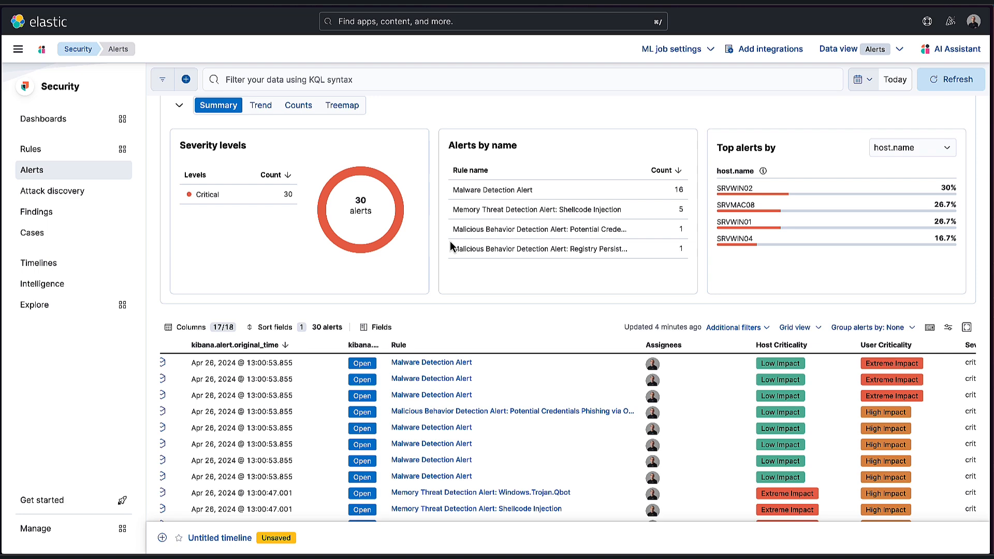
{"action": "scroll", "scroll_direction": "down", "scroll_amount": 3}
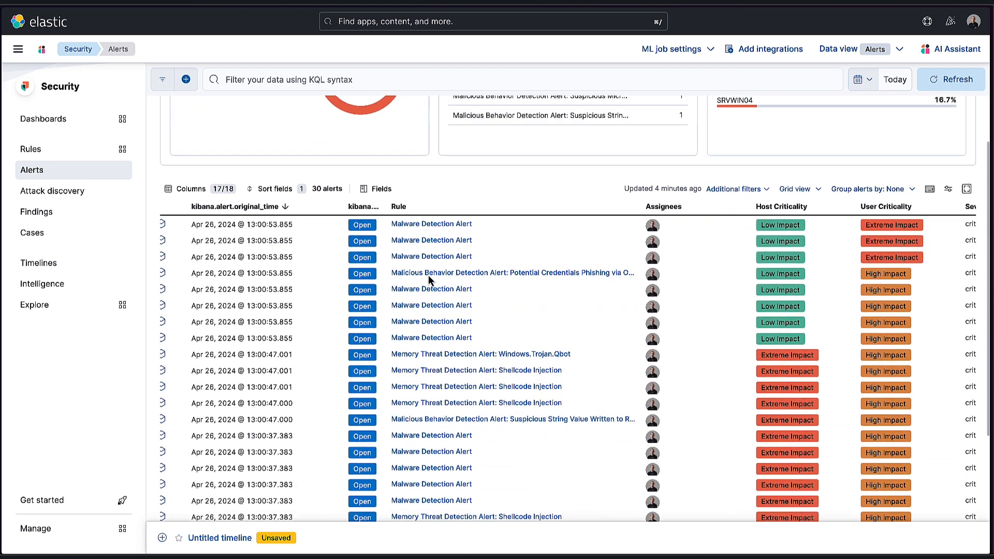
{"action": "scroll", "scroll_direction": "down", "scroll_amount": 3}
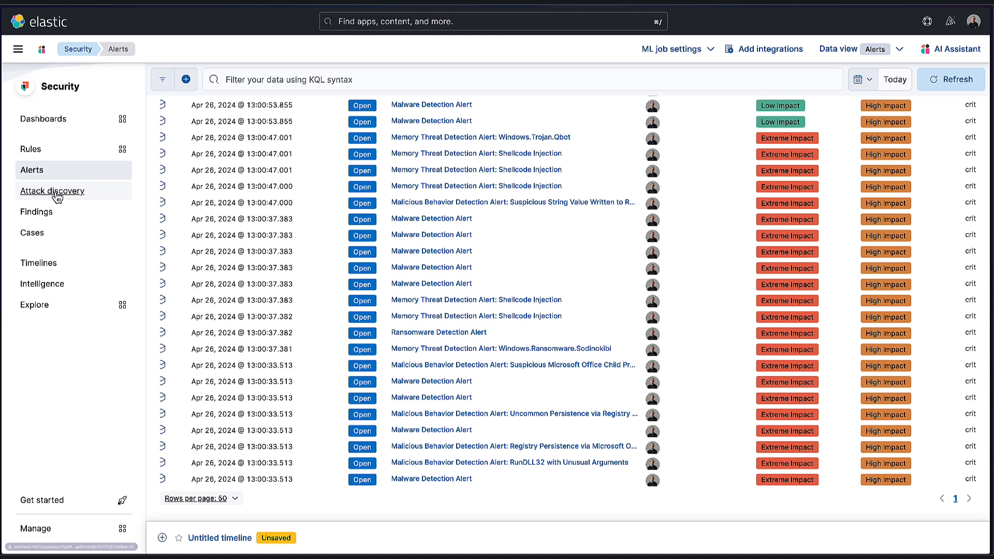
{"action": "left_click", "coordinate": [52, 191]}
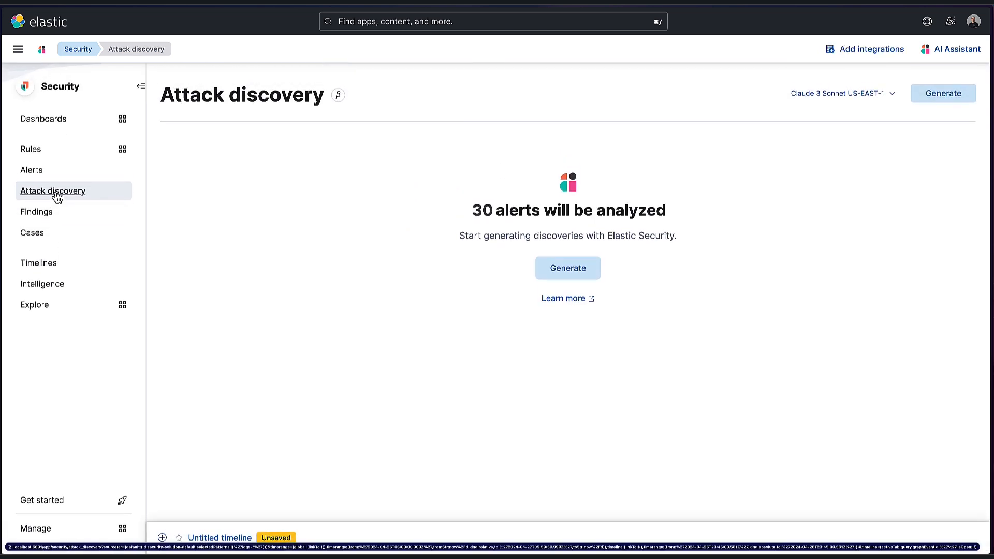
{"action": "mouse_move", "coordinate": [610, 219]}
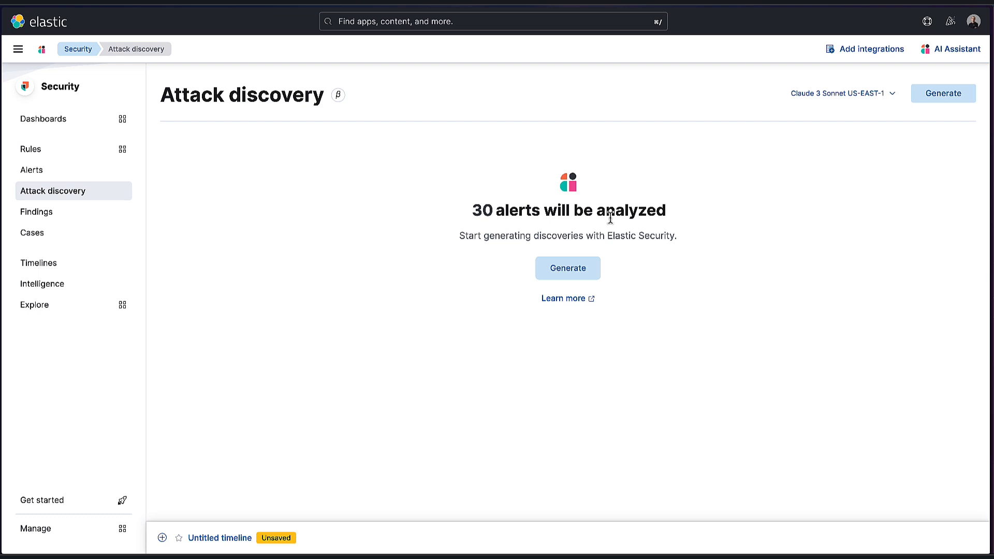
{"action": "mouse_move", "coordinate": [460, 235]}
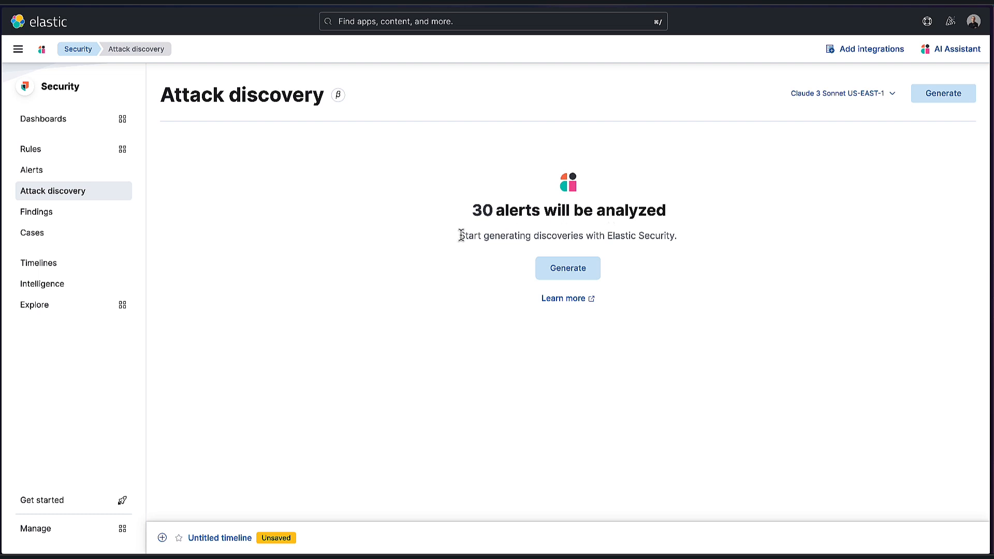
{"action": "mouse_move", "coordinate": [436, 242]}
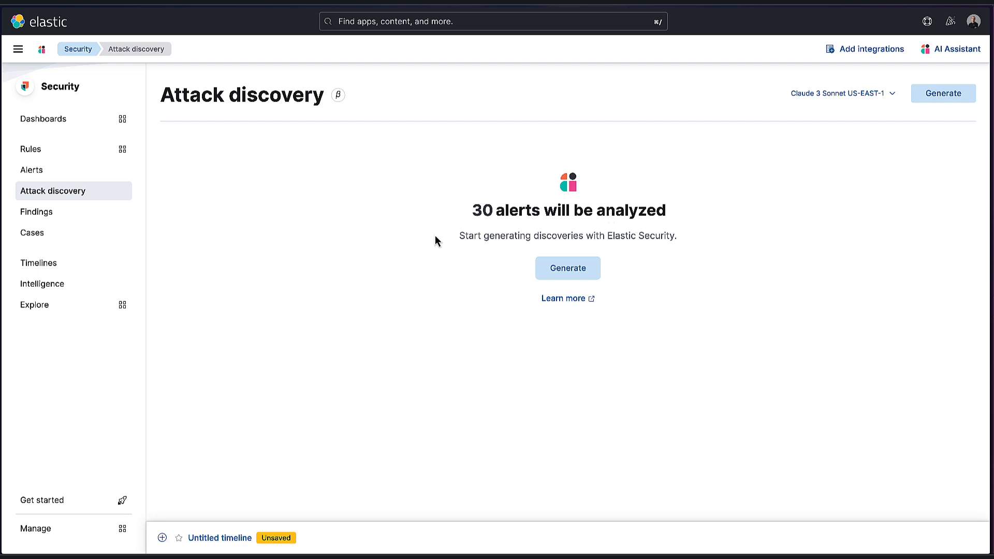
{"action": "mouse_move", "coordinate": [452, 236]}
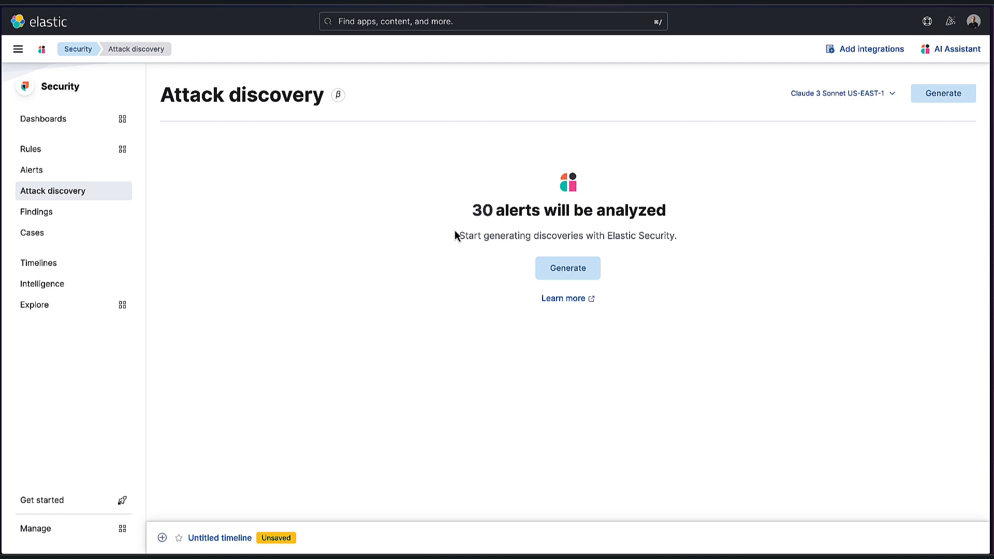
{"action": "mouse_move", "coordinate": [837, 99]}
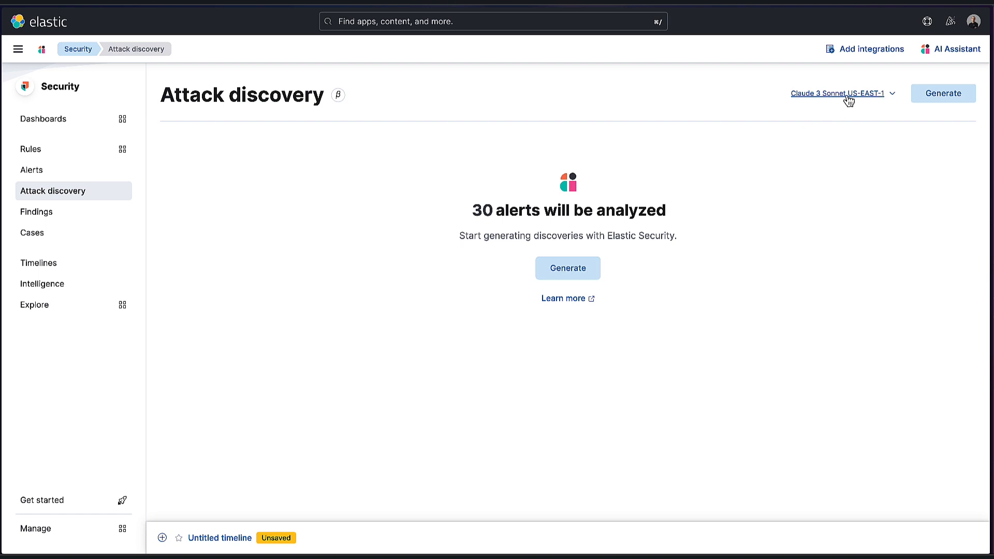
{"action": "mouse_move", "coordinate": [820, 156]}
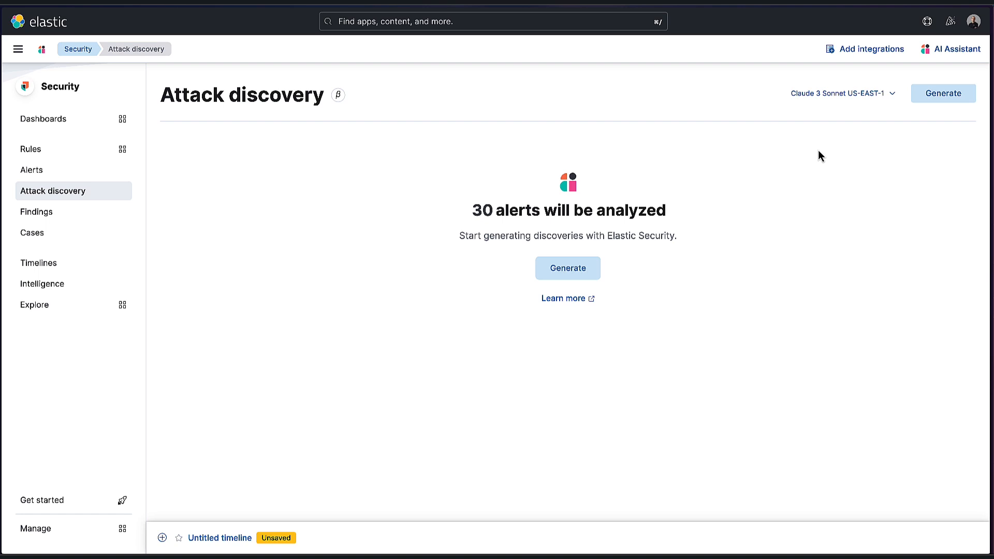
{"action": "mouse_move", "coordinate": [568, 267]}
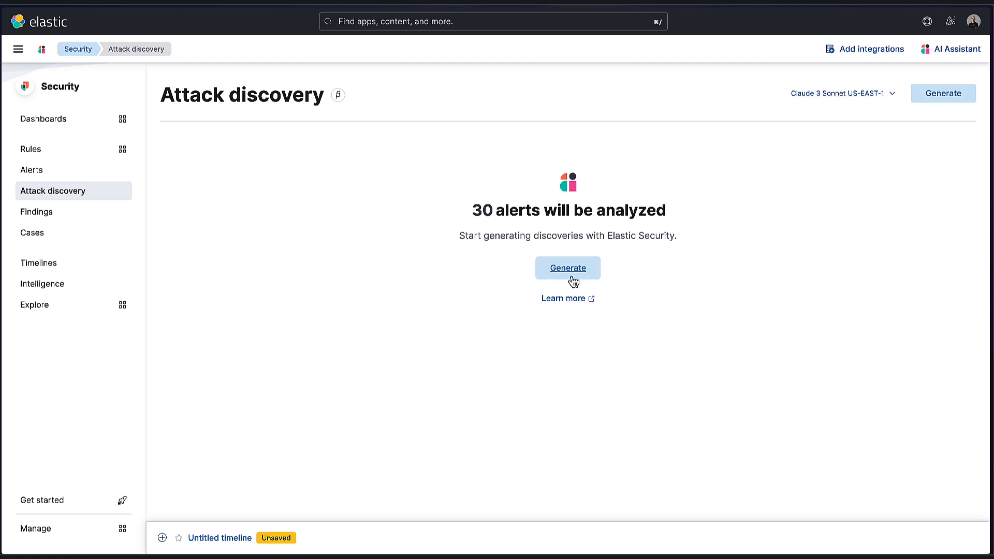
Generate discoveries from the 30 open alerts and read the first one, Potential Malware Attack on macOS Host.
{"action": "left_click", "coordinate": [568, 267]}
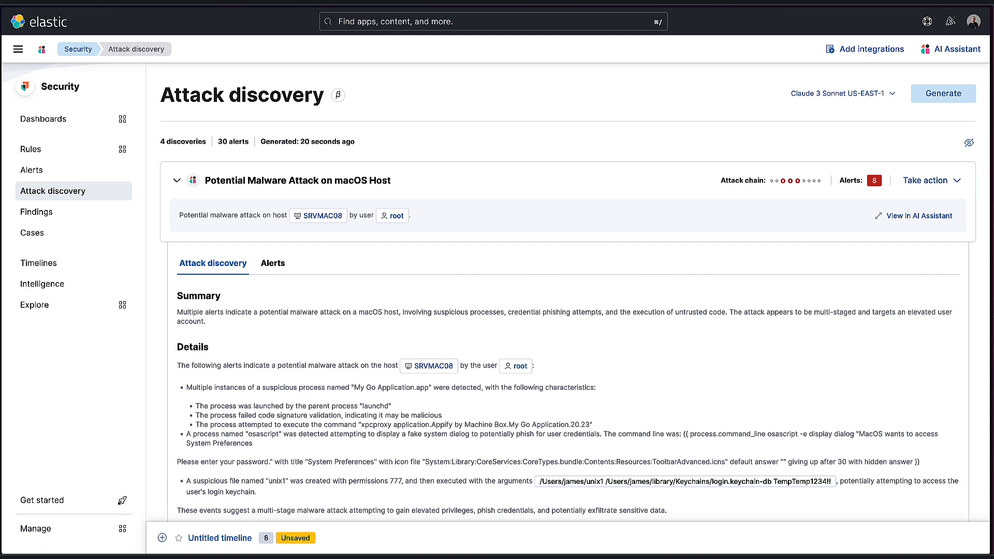
{"action": "mouse_move", "coordinate": [217, 151]}
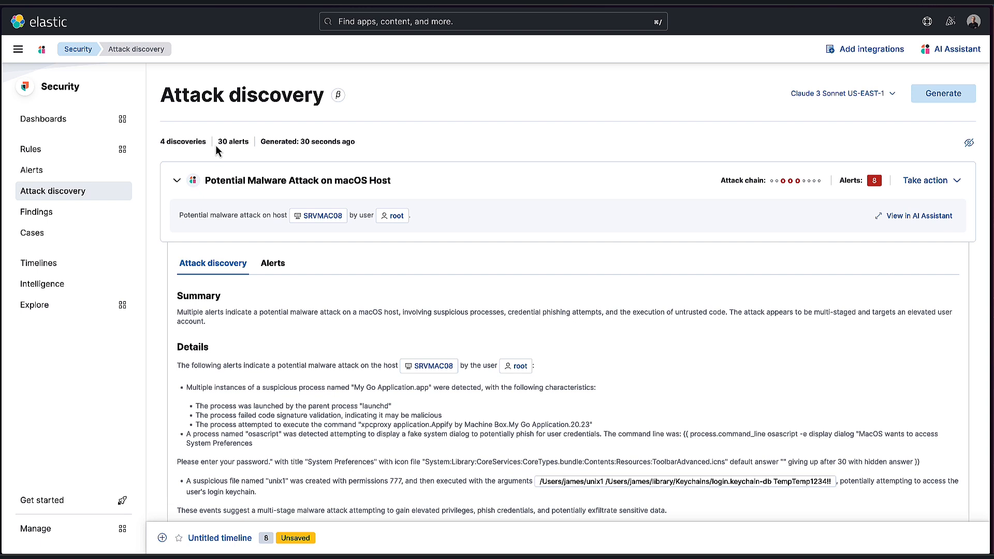
{"action": "mouse_move", "coordinate": [230, 151]}
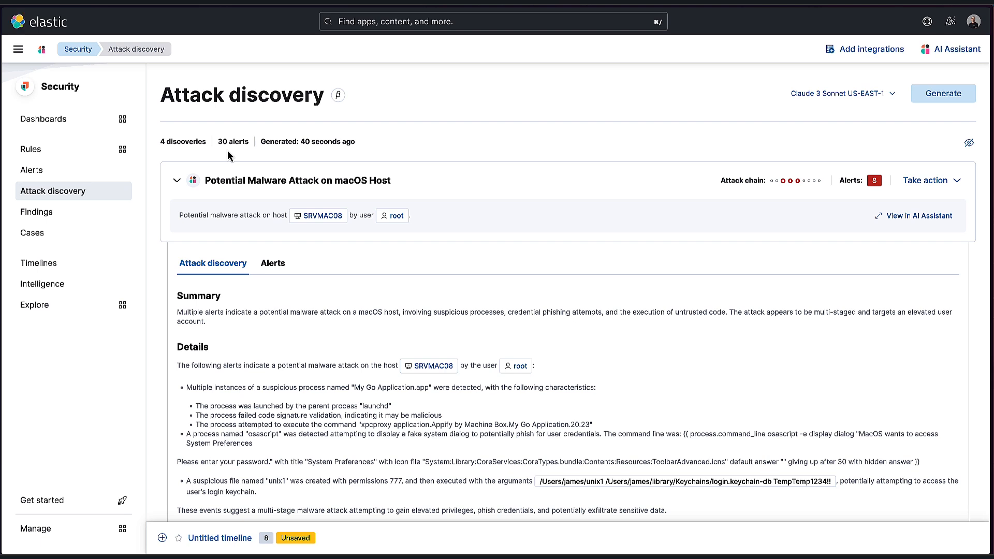
{"action": "scroll", "scroll_direction": "down", "scroll_amount": 3}
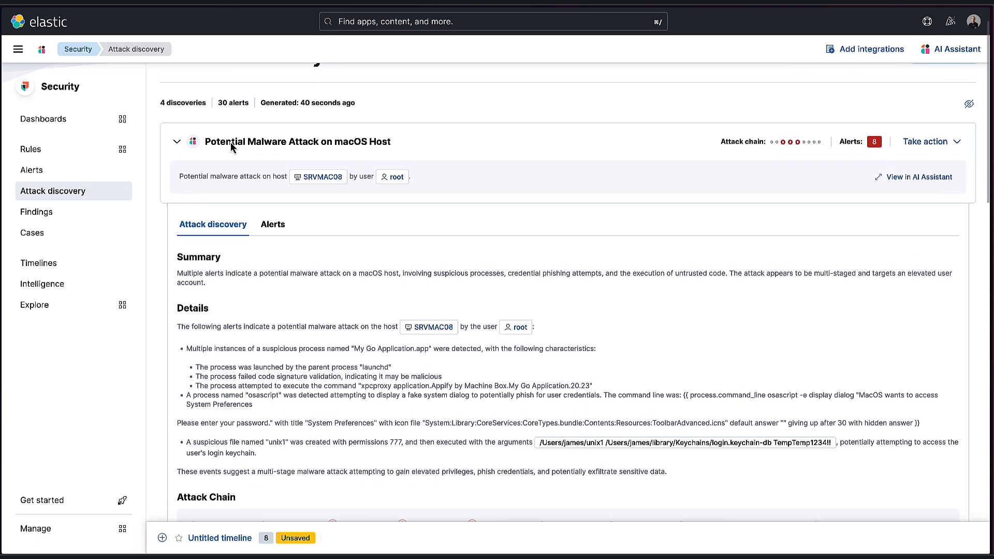
{"action": "scroll", "scroll_direction": "down", "scroll_amount": 3}
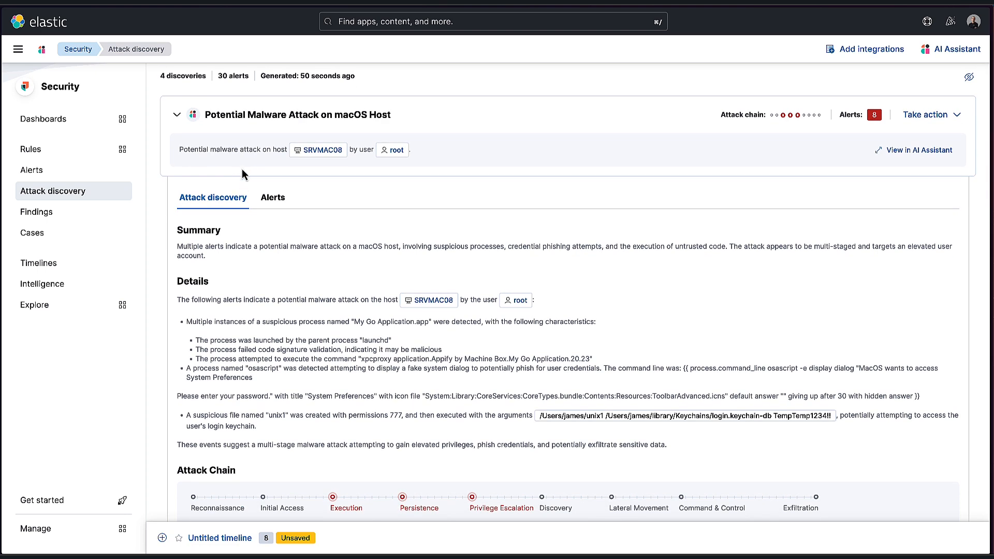
{"action": "left_click", "coordinate": [177, 115]}
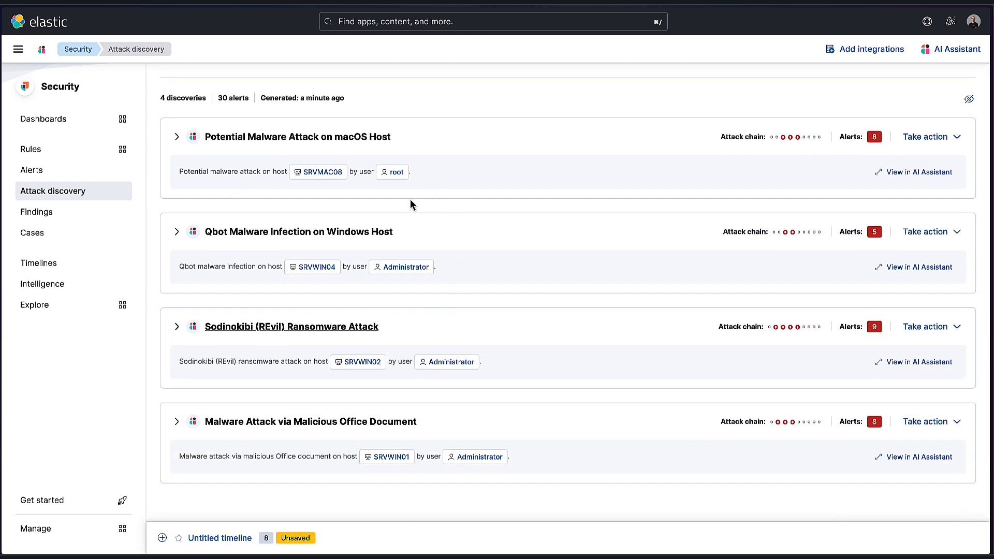
{"action": "scroll", "scroll_direction": "up", "scroll_amount": 3}
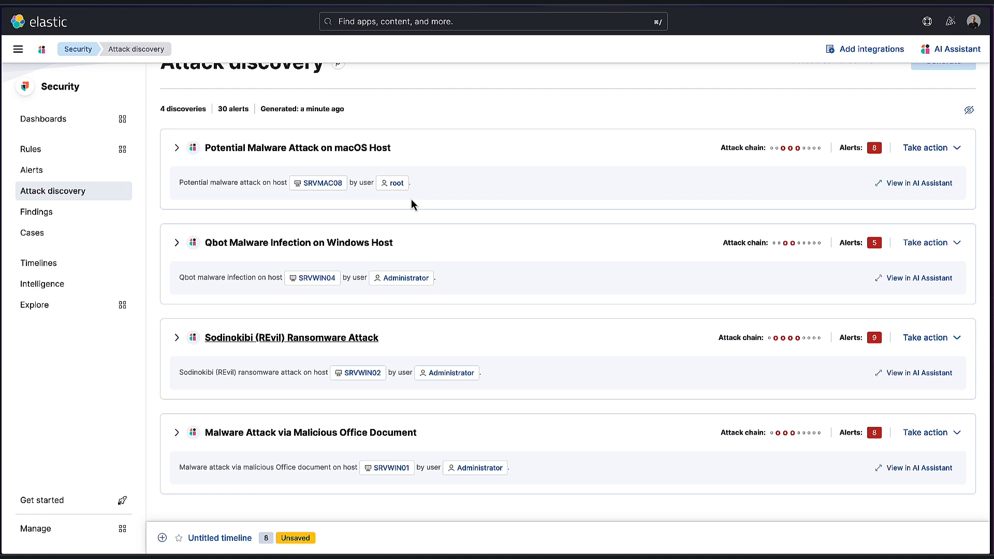
{"action": "mouse_move", "coordinate": [297, 148]}
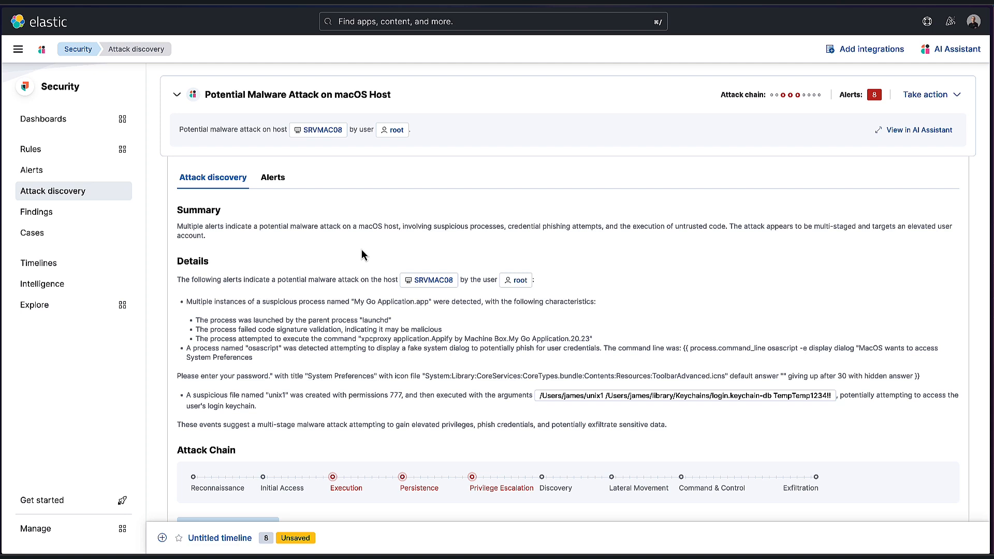
{"action": "mouse_move", "coordinate": [210, 151]}
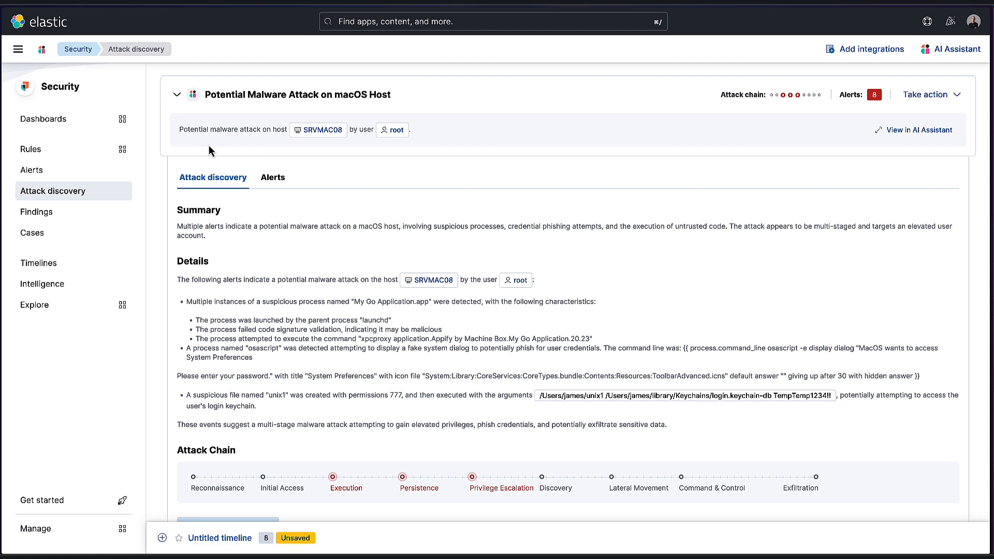
{"action": "mouse_move", "coordinate": [231, 147]}
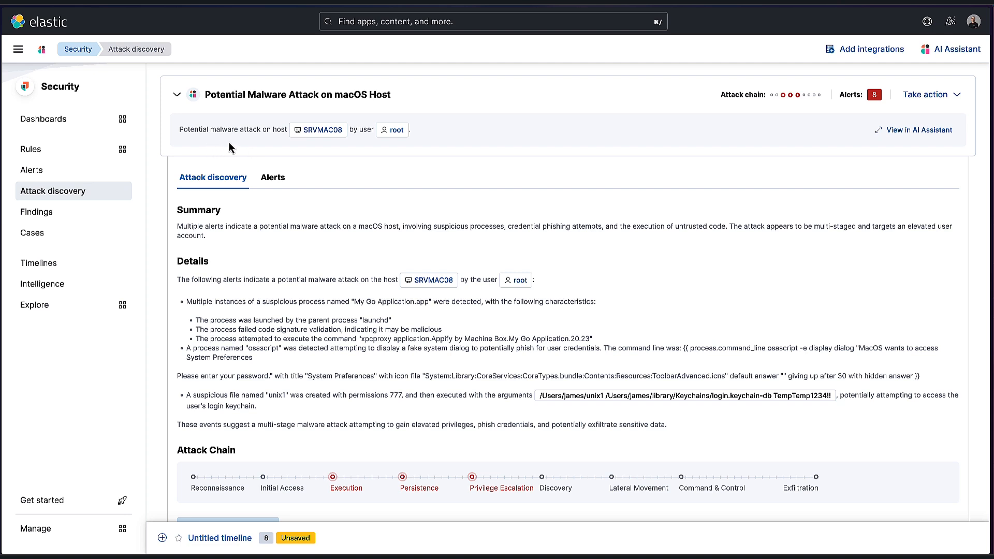
{"action": "mouse_move", "coordinate": [317, 142]}
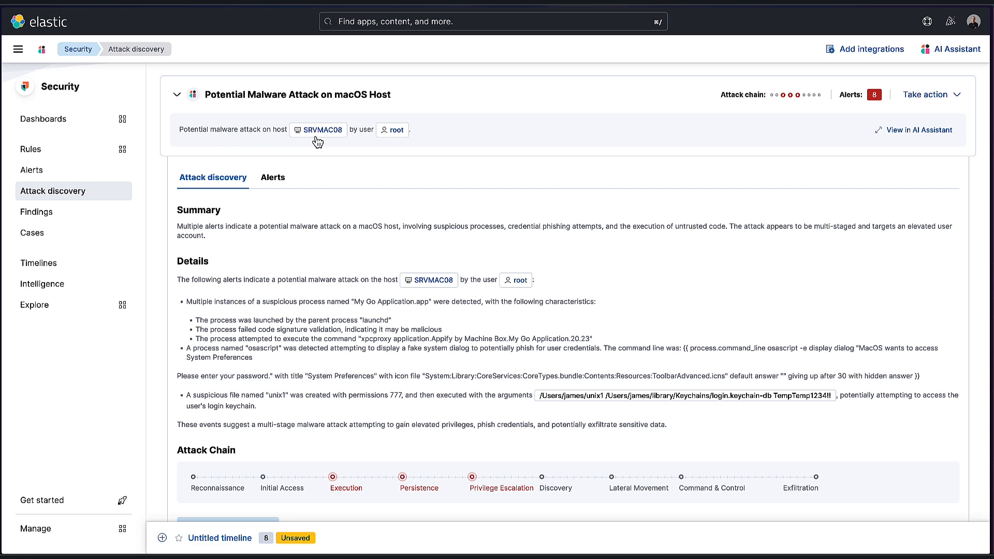
{"action": "mouse_move", "coordinate": [367, 125]}
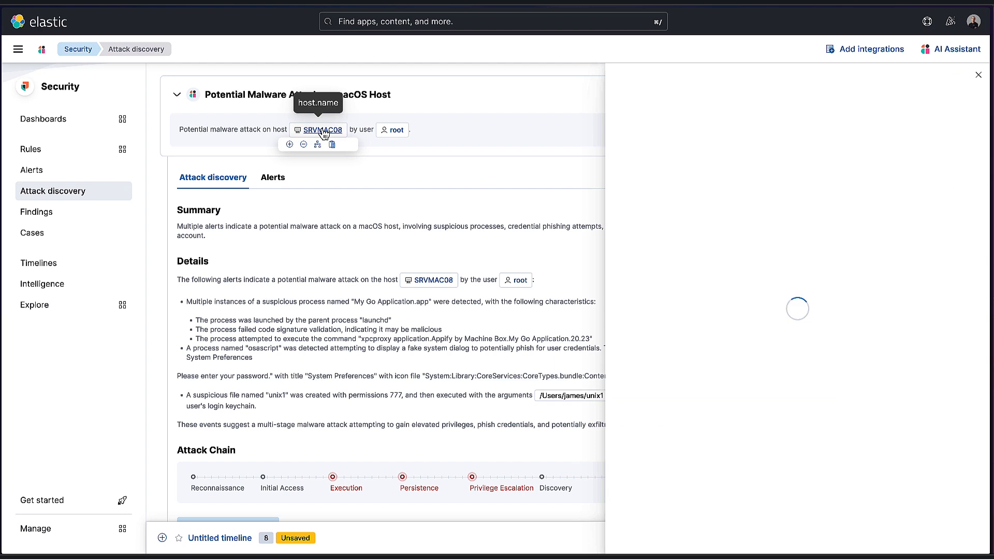
{"action": "left_click", "coordinate": [391, 131]}
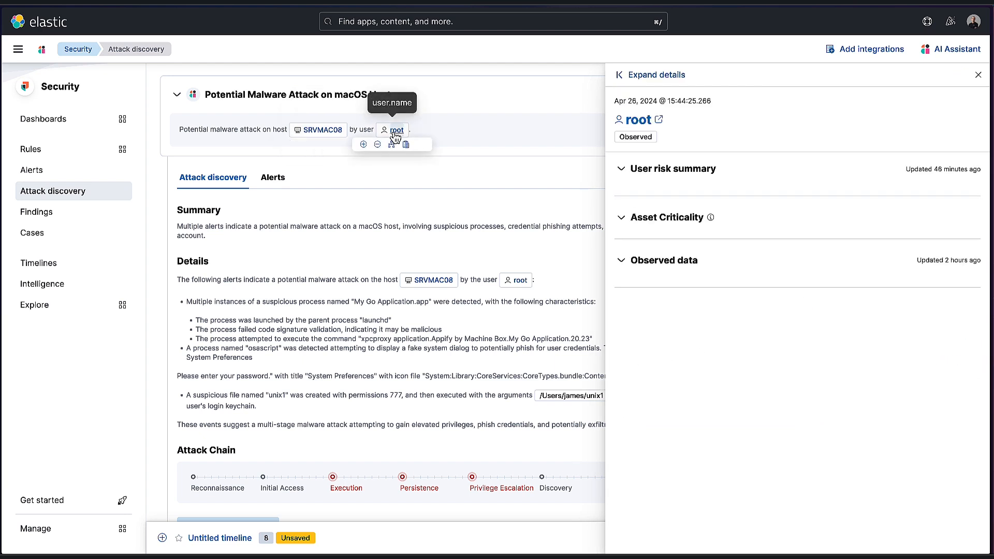
{"action": "left_click", "coordinate": [672, 169]}
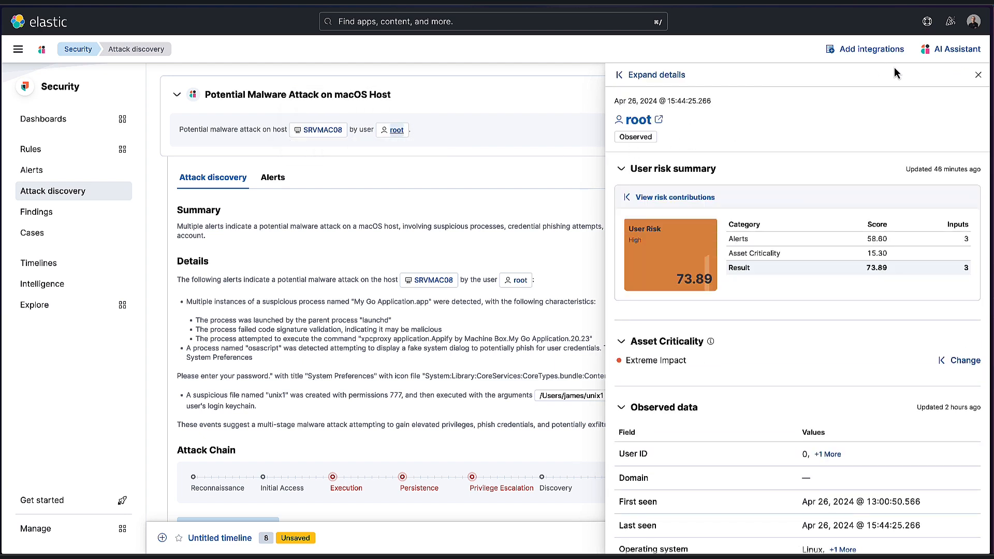
{"action": "left_click", "coordinate": [979, 75]}
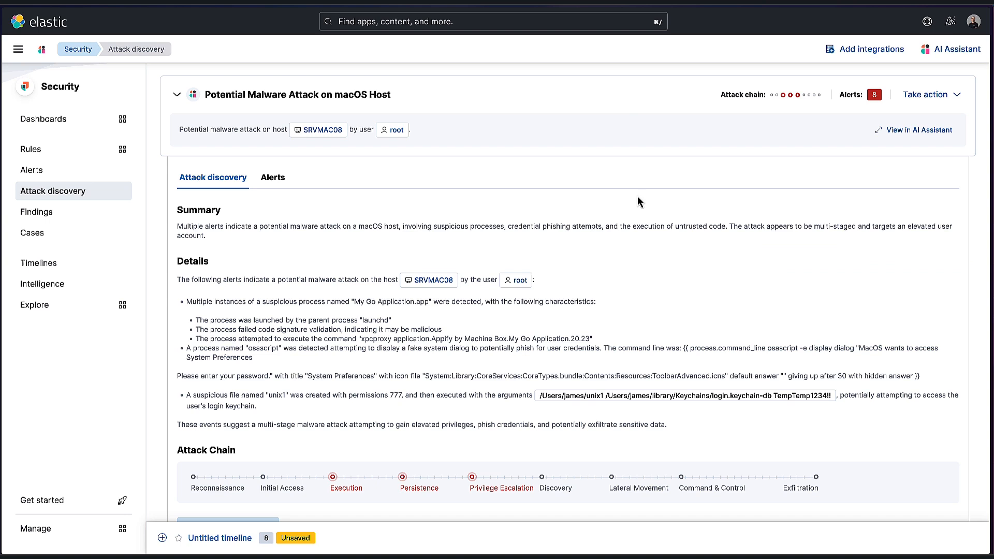
{"action": "scroll", "scroll_direction": "down", "scroll_amount": 3}
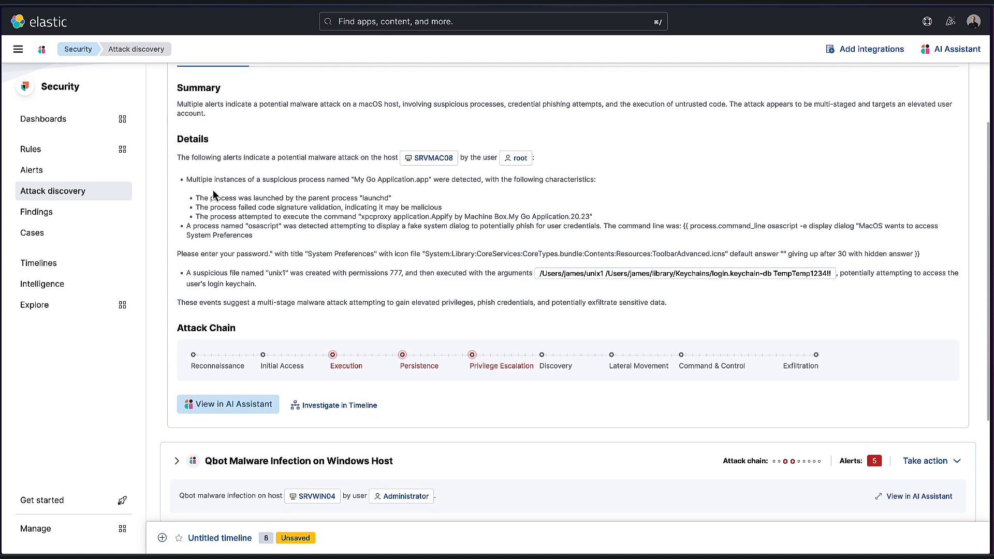
{"action": "scroll", "scroll_direction": "up", "scroll_amount": 3}
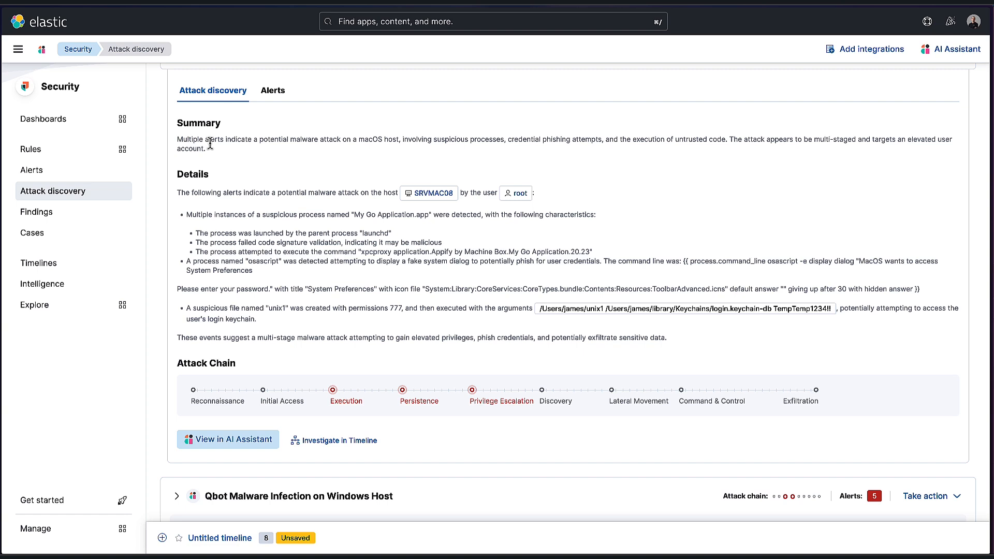
{"action": "mouse_move", "coordinate": [233, 181]}
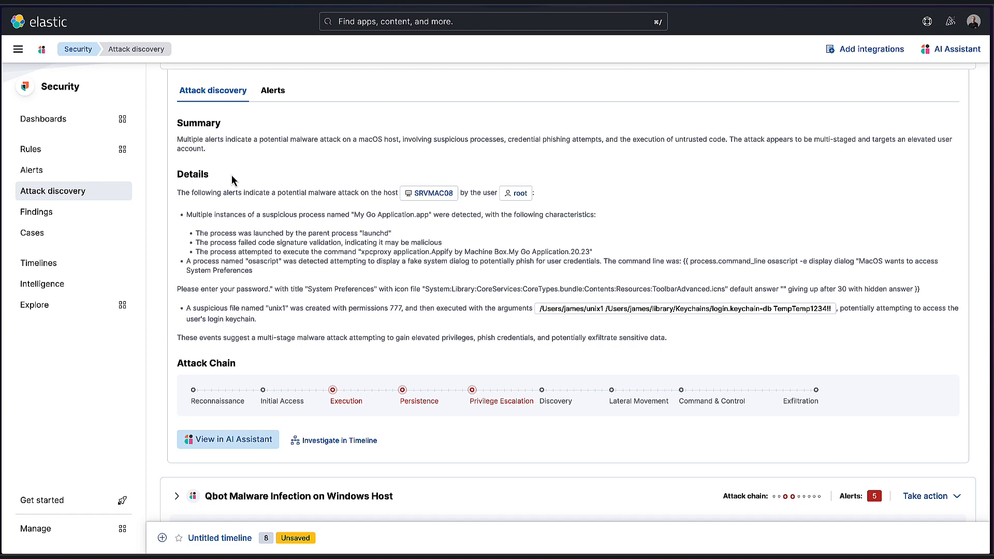
{"action": "scroll", "scroll_direction": "down", "scroll_amount": 3}
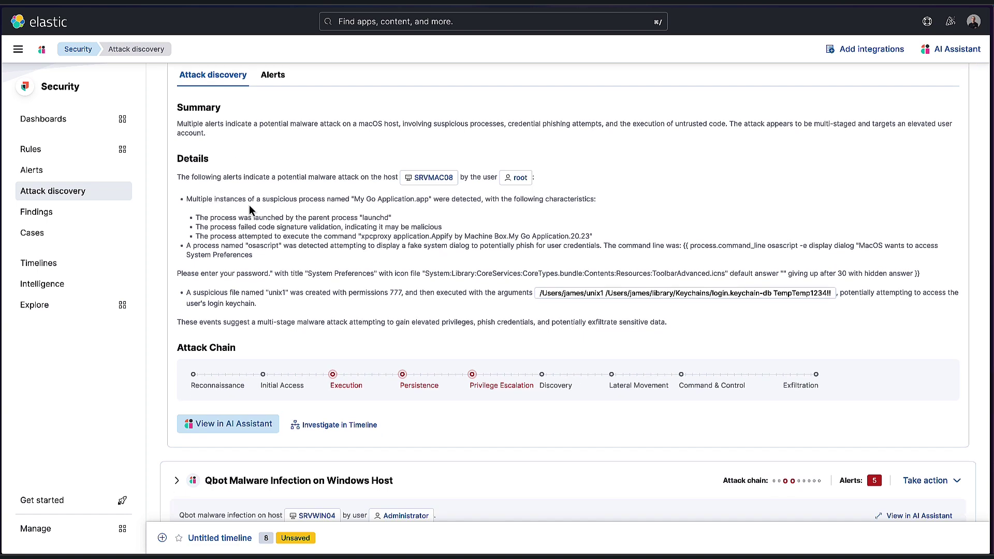
{"action": "mouse_move", "coordinate": [346, 213]}
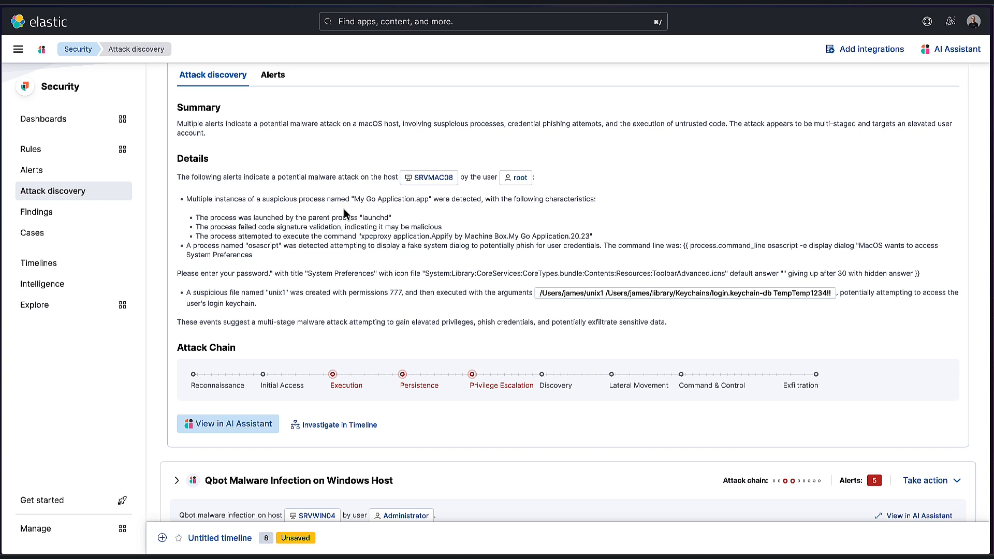
{"action": "mouse_move", "coordinate": [425, 219]}
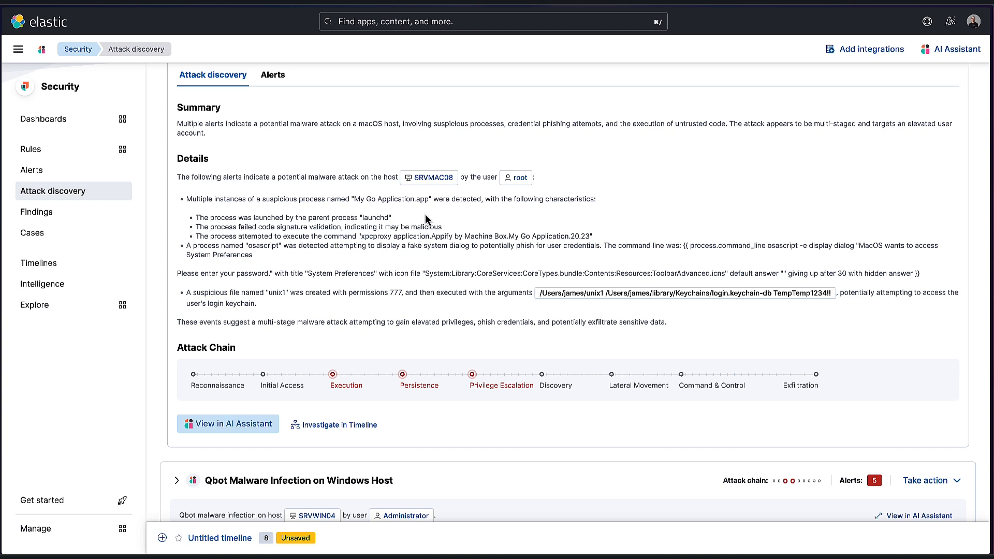
{"action": "mouse_move", "coordinate": [301, 227]}
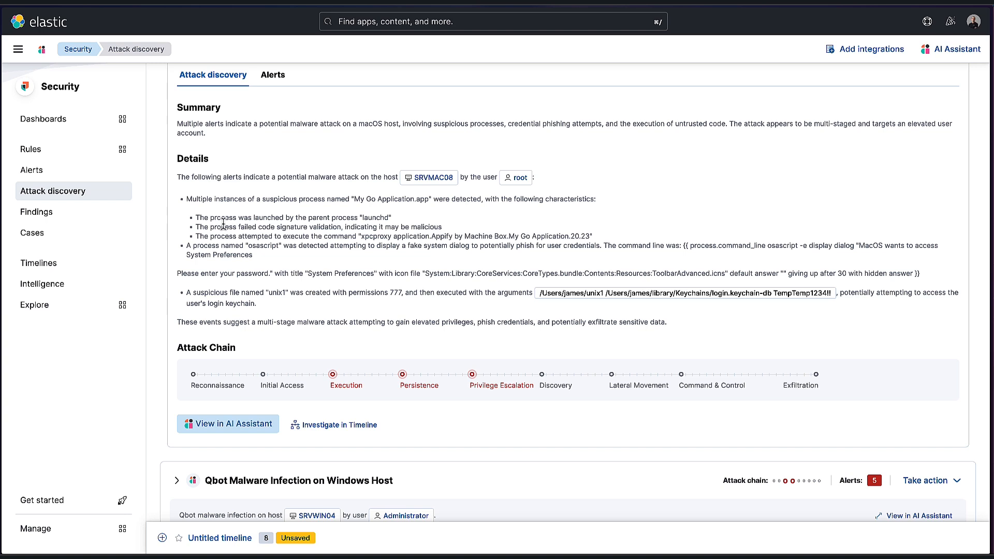
{"action": "mouse_move", "coordinate": [374, 227]}
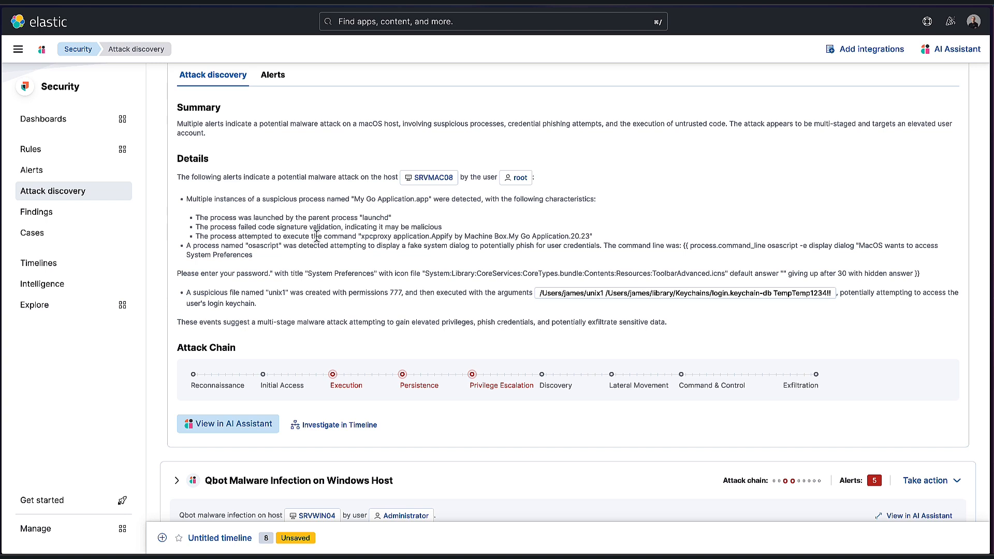
{"action": "mouse_move", "coordinate": [417, 268]}
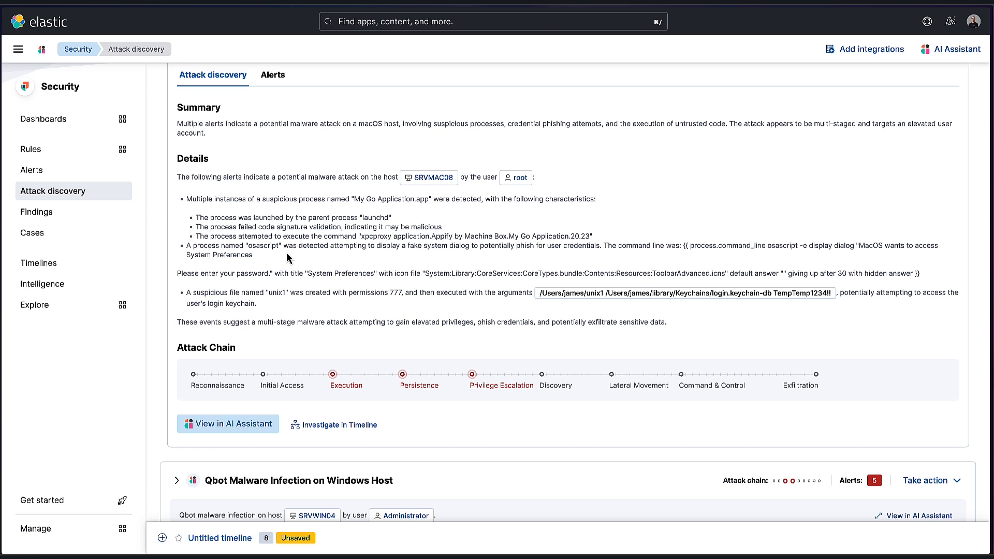
{"action": "mouse_move", "coordinate": [384, 262]}
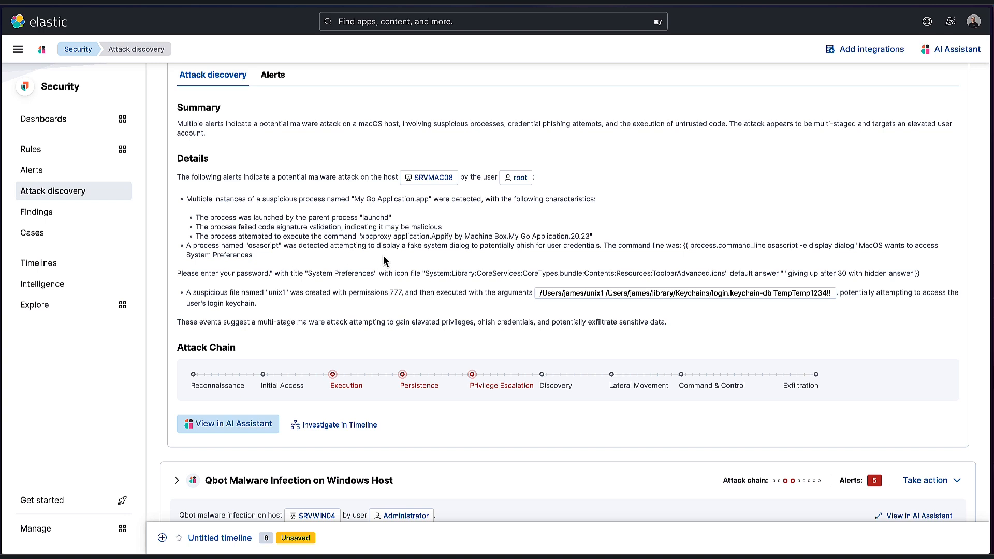
{"action": "mouse_move", "coordinate": [563, 258]}
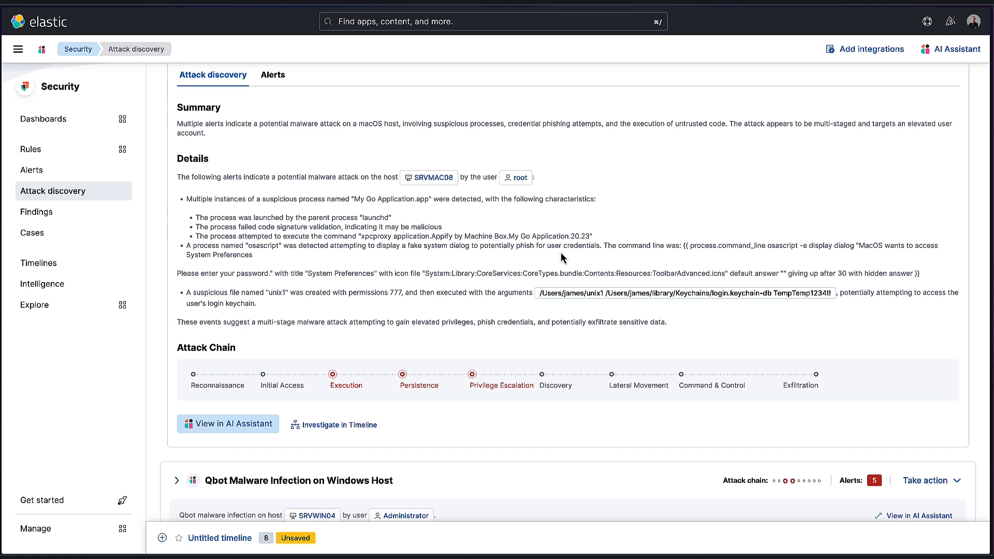
{"action": "mouse_move", "coordinate": [498, 248]}
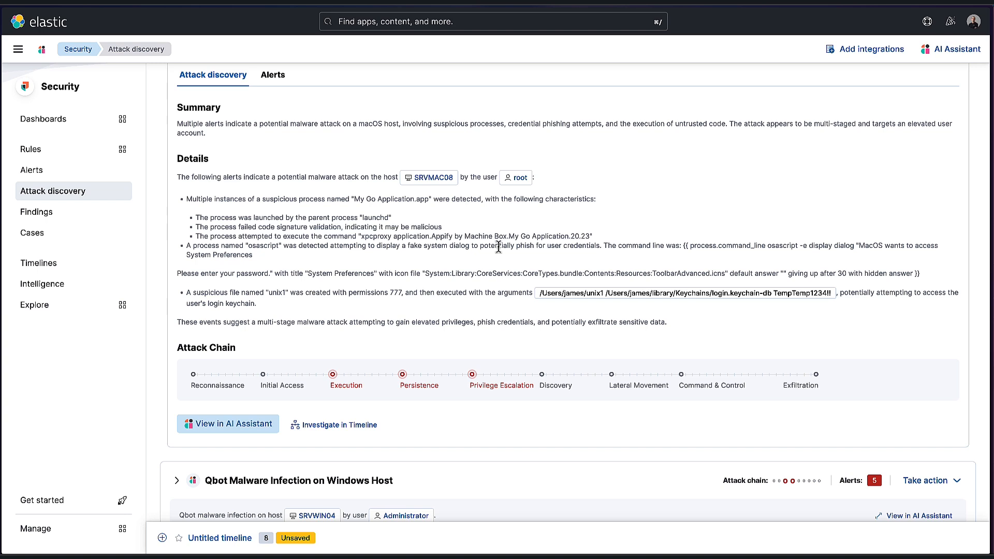
{"action": "mouse_move", "coordinate": [240, 259]}
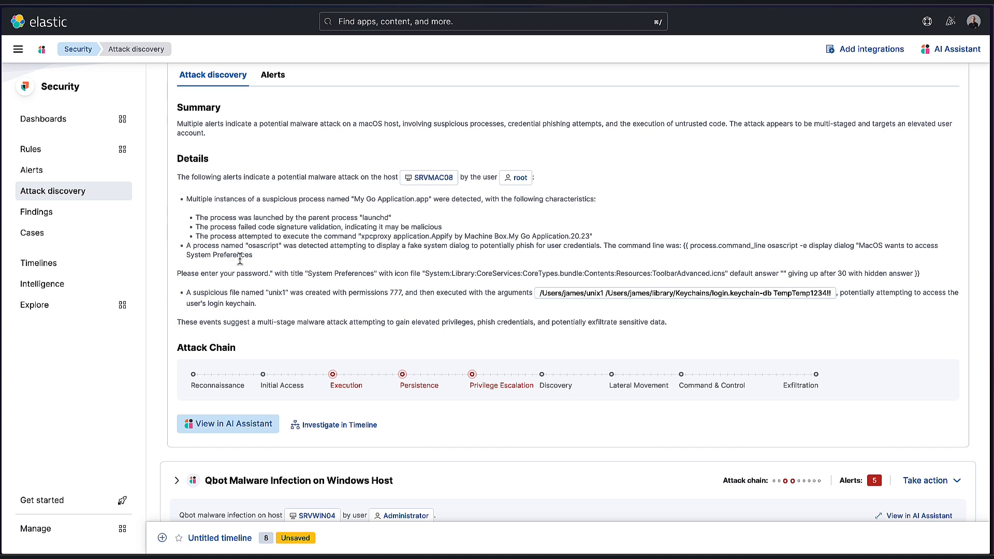
{"action": "mouse_move", "coordinate": [279, 305]}
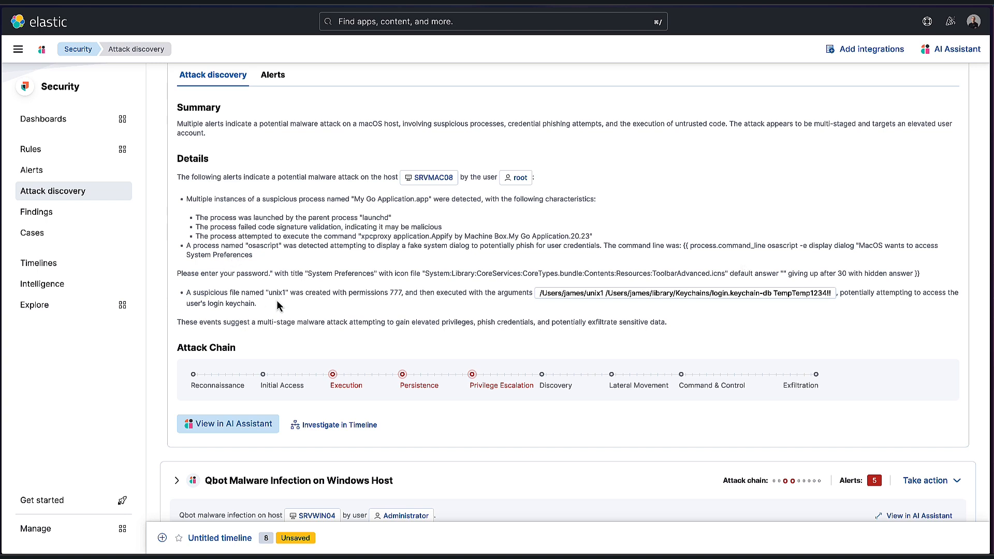
{"action": "mouse_move", "coordinate": [377, 297]}
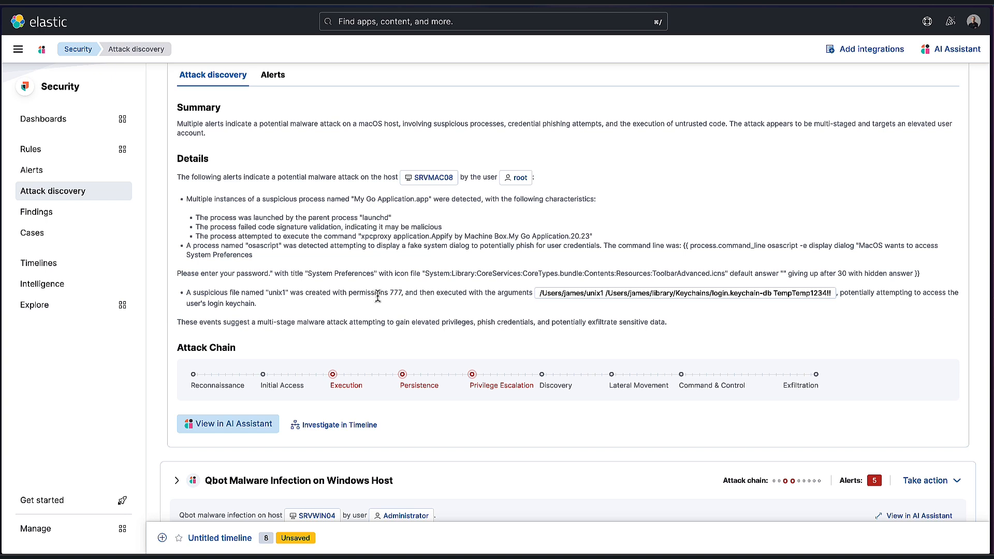
{"action": "mouse_move", "coordinate": [432, 200]}
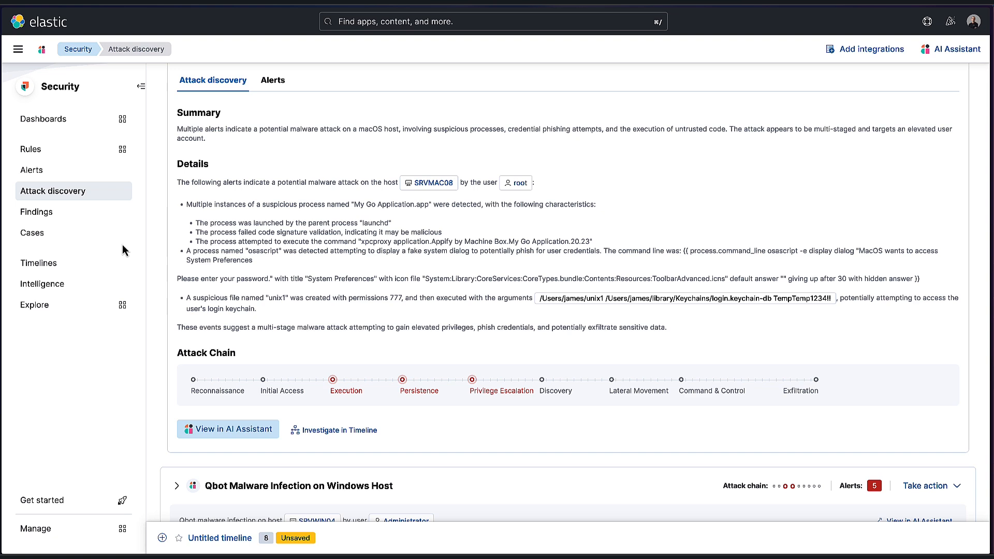
{"action": "mouse_move", "coordinate": [394, 394]}
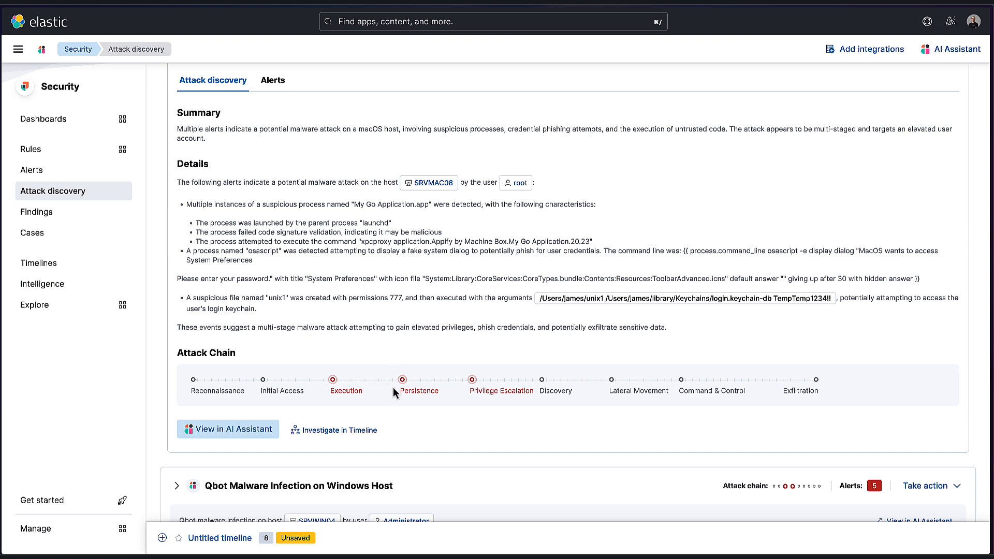
{"action": "mouse_move", "coordinate": [323, 371]}
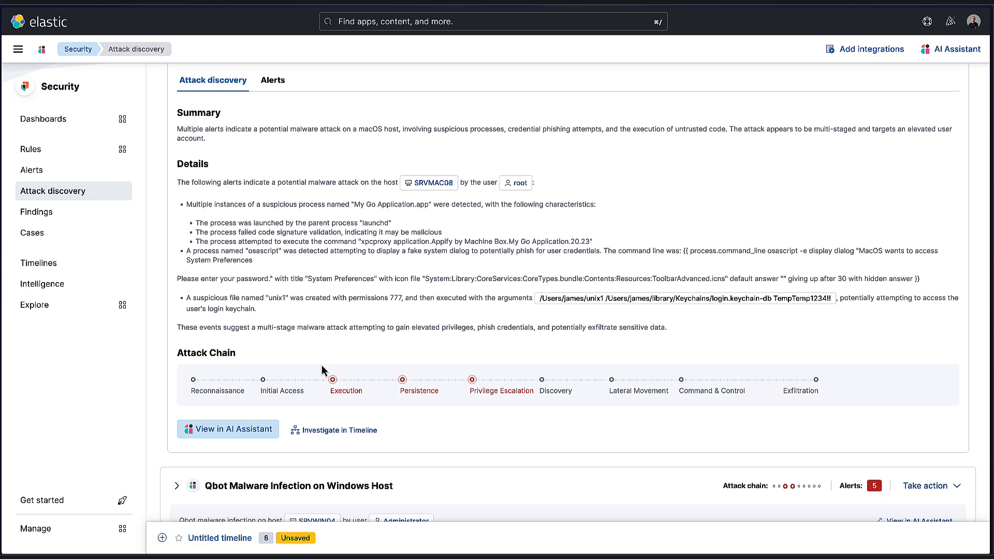
{"action": "mouse_move", "coordinate": [307, 368]}
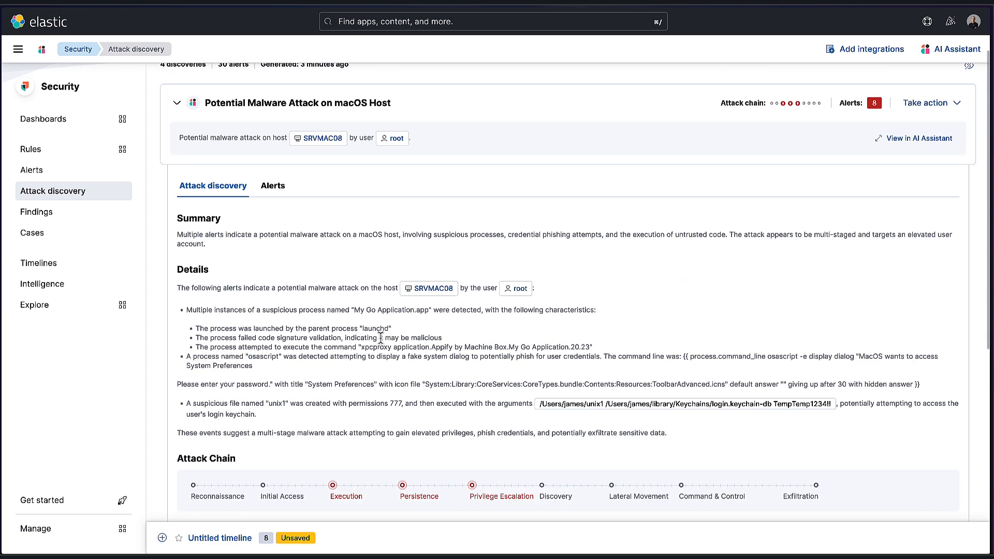
{"action": "mouse_move", "coordinate": [280, 200]}
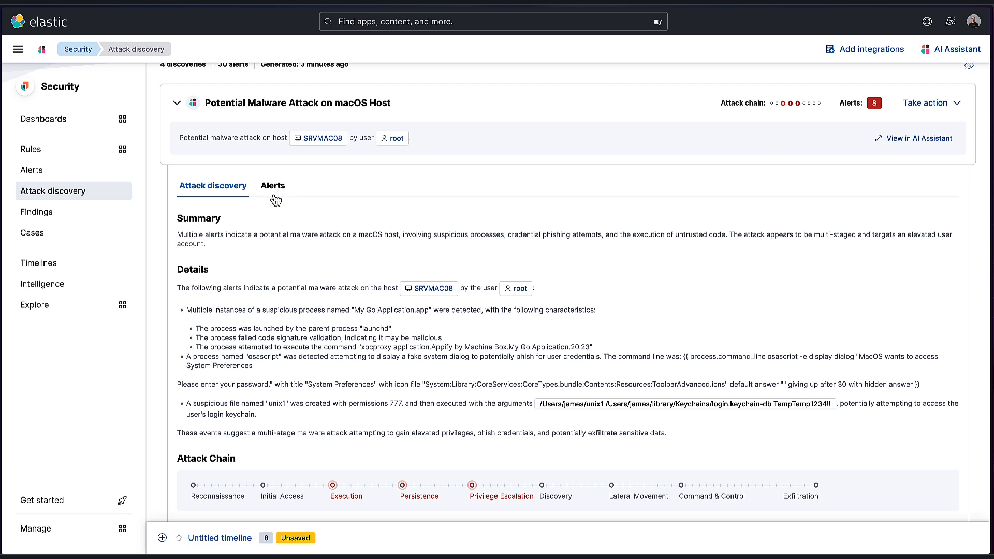
{"action": "mouse_move", "coordinate": [259, 198]}
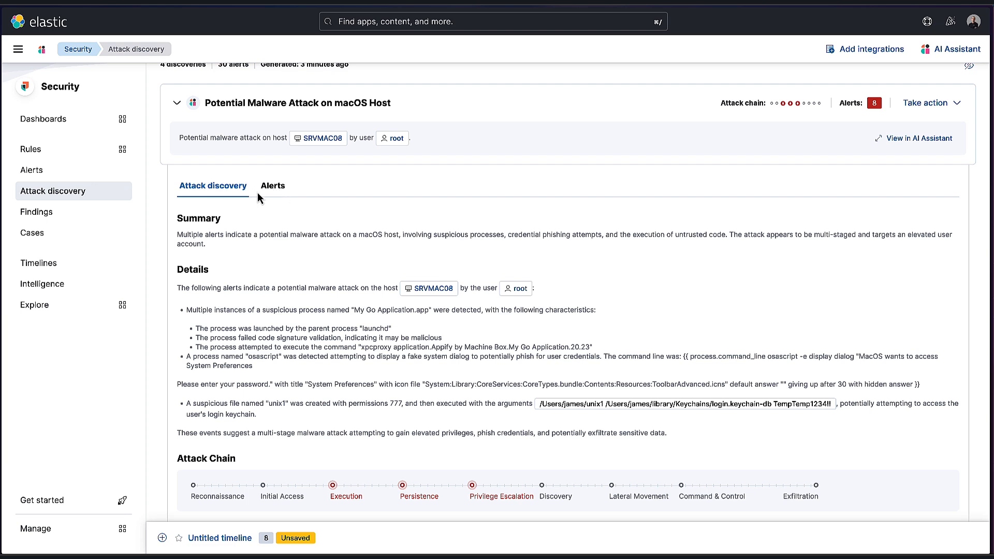
{"action": "mouse_move", "coordinate": [272, 191]}
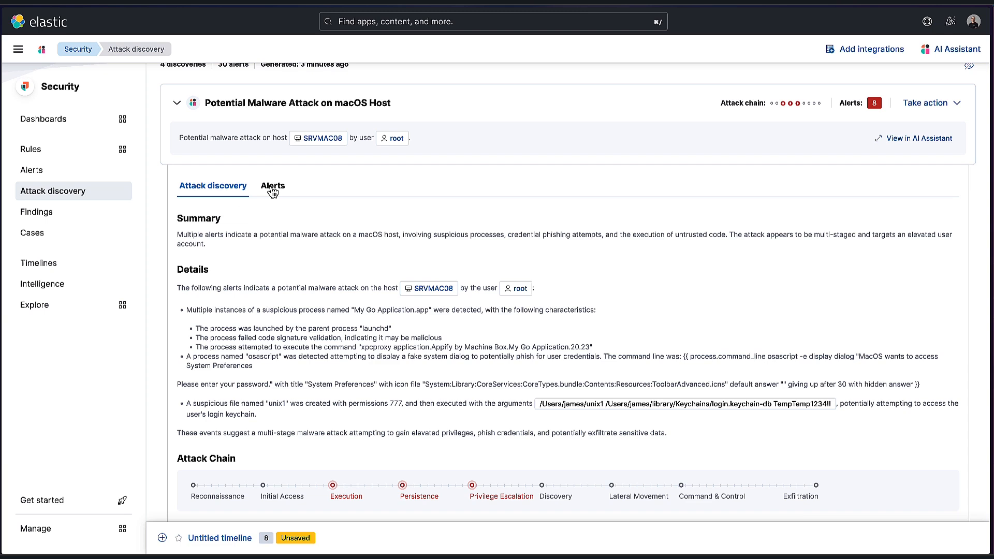
{"action": "left_click", "coordinate": [273, 186]}
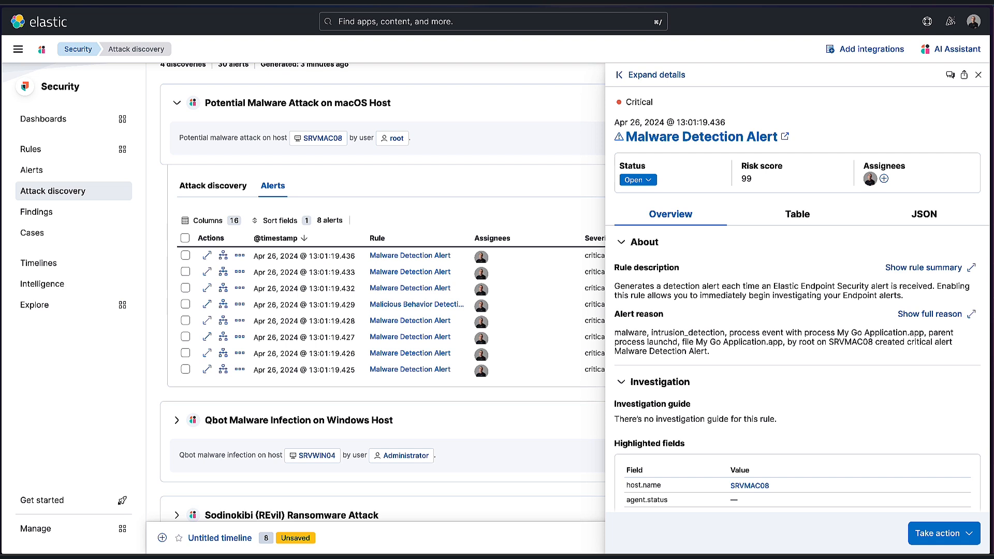
{"action": "left_click", "coordinate": [979, 74]}
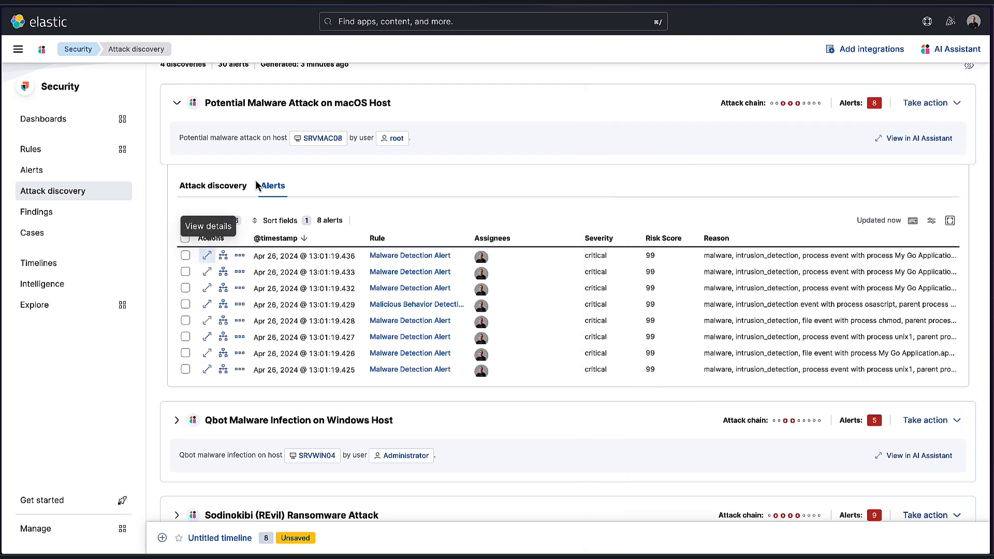
{"action": "left_click", "coordinate": [213, 186]}
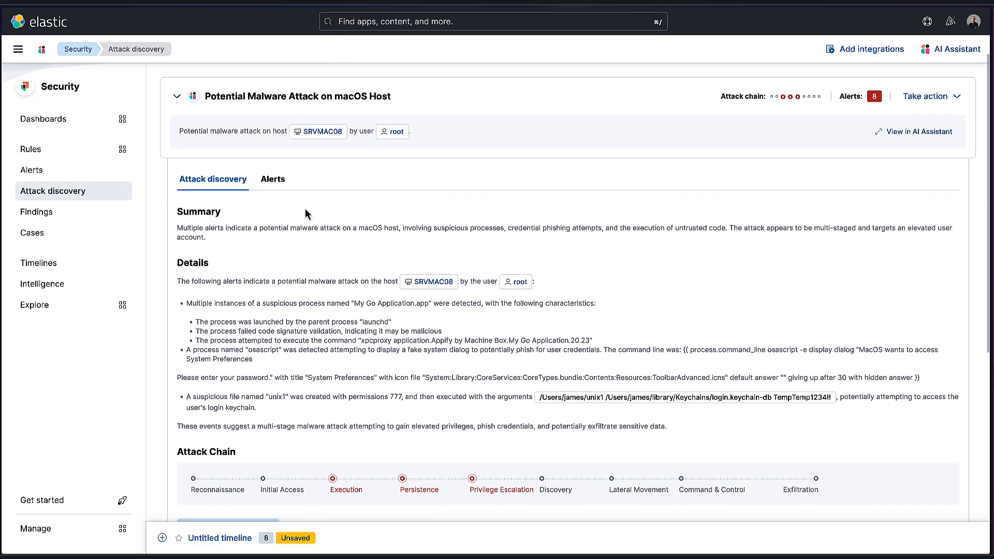
From the macOS discovery's actions, create a new case keeping severity Critical and the default description.
{"action": "scroll", "scroll_direction": "down", "scroll_amount": 3}
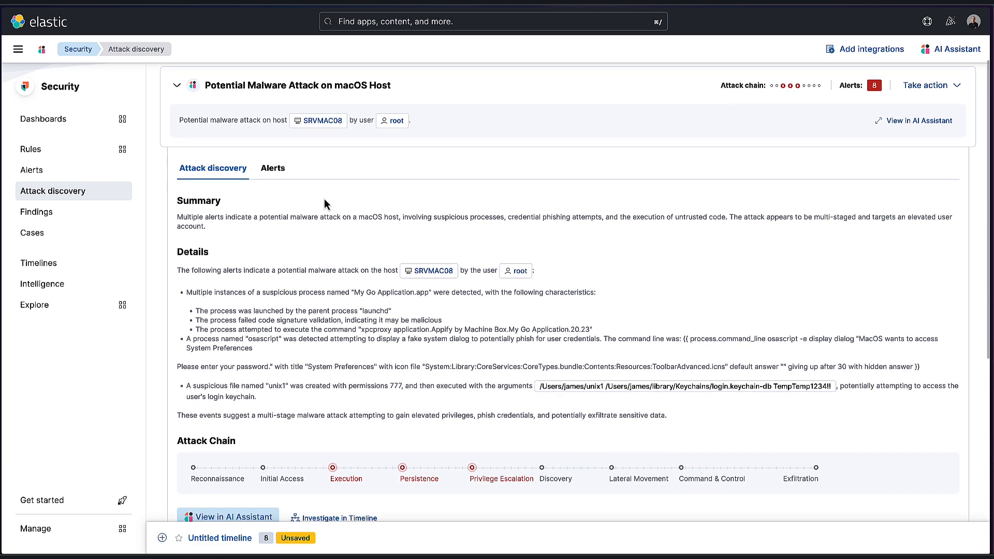
{"action": "mouse_move", "coordinate": [925, 85]}
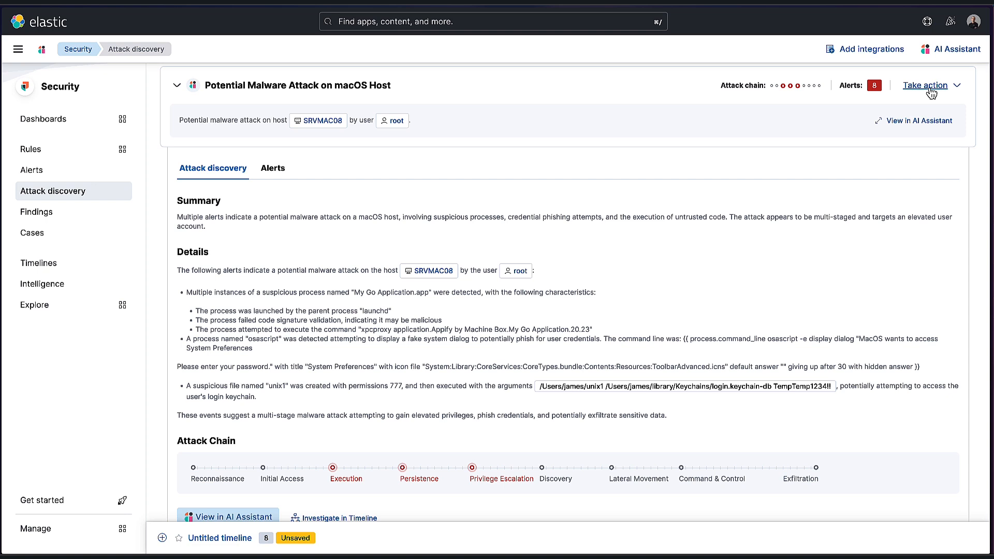
{"action": "left_click", "coordinate": [928, 85]}
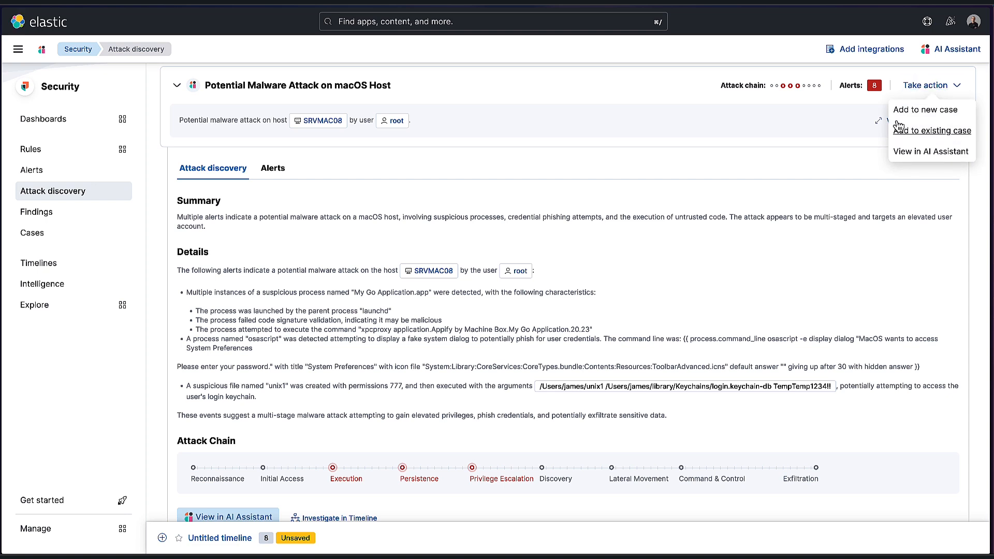
{"action": "mouse_move", "coordinate": [912, 117]}
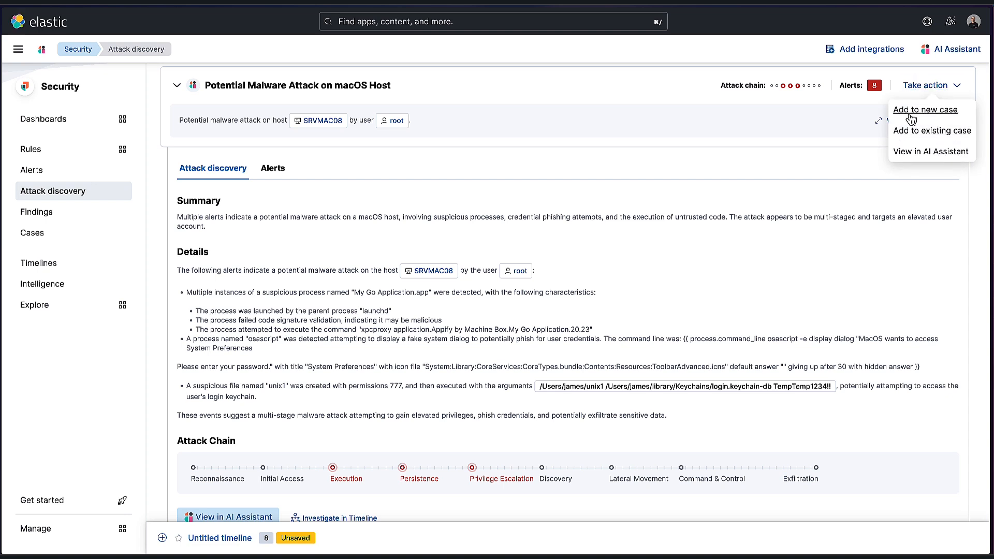
{"action": "left_click", "coordinate": [925, 110]}
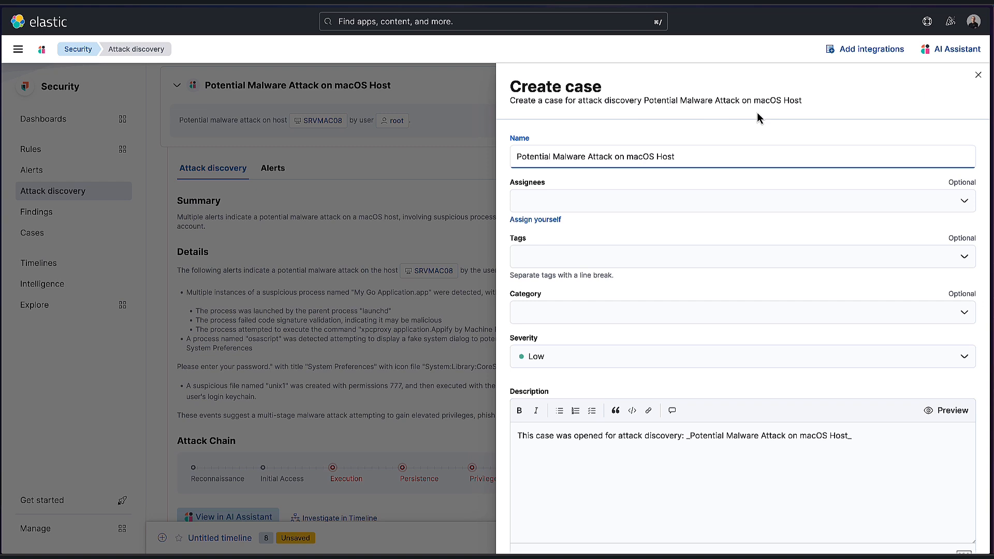
{"action": "mouse_move", "coordinate": [614, 156]}
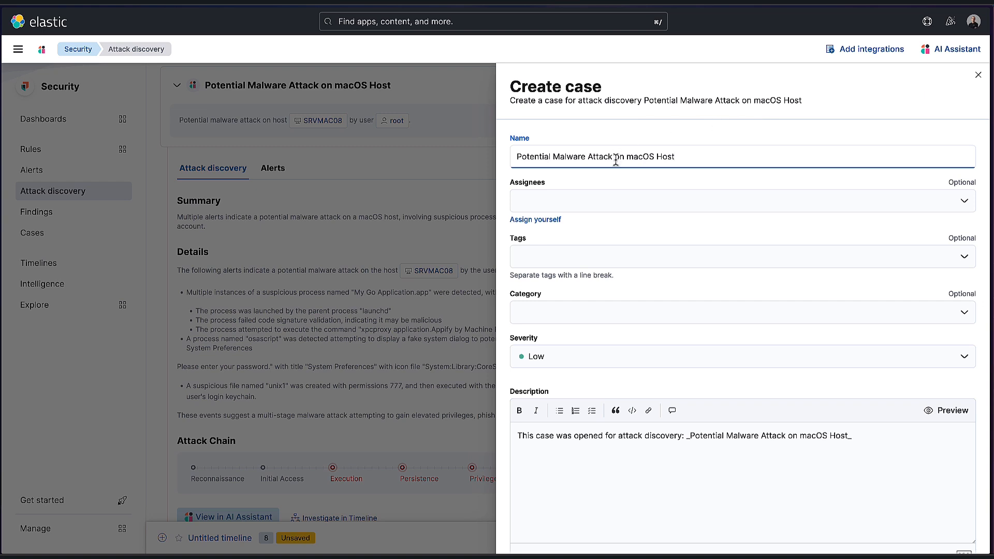
{"action": "mouse_move", "coordinate": [552, 362]}
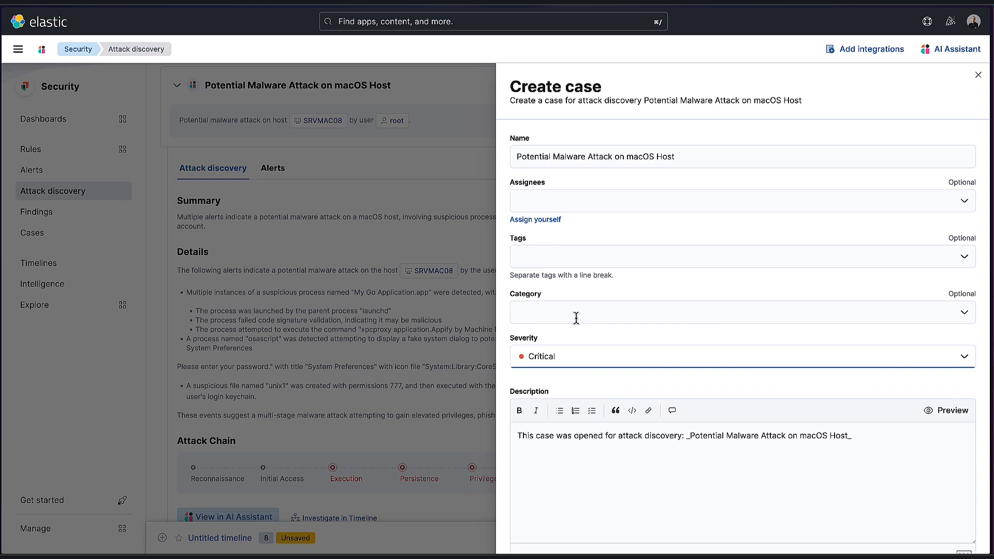
{"action": "scroll", "scroll_direction": "down", "scroll_amount": 3}
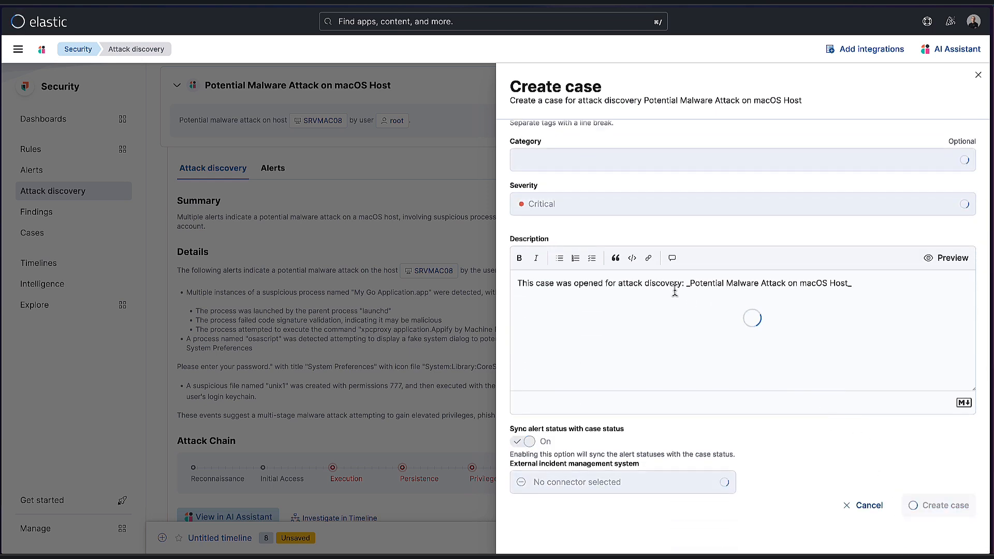
{"action": "left_click", "coordinate": [943, 505]}
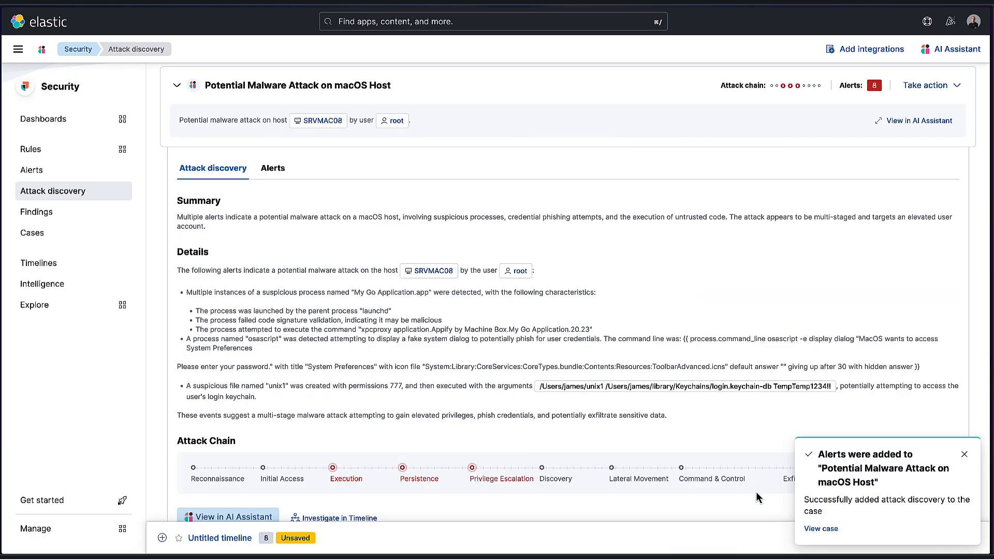
View the new case from the toast and review its discovery write-up and 8 attached alerts.
{"action": "left_click", "coordinate": [821, 529]}
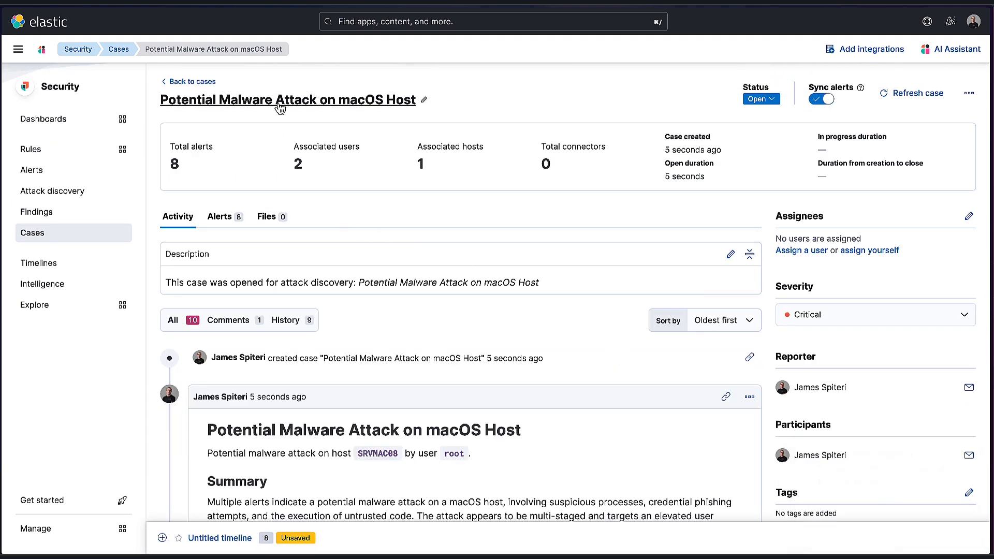
{"action": "scroll", "scroll_direction": "down", "scroll_amount": 3}
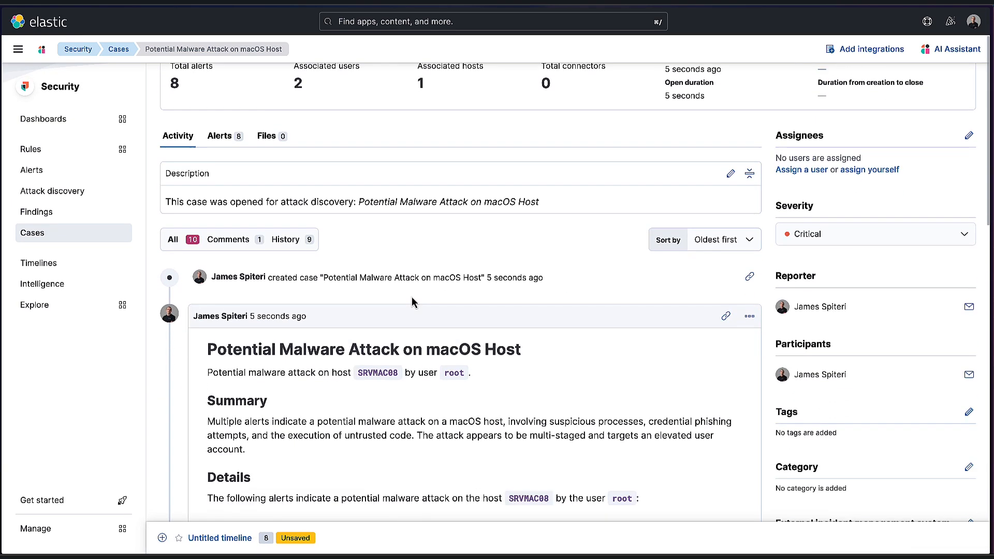
{"action": "scroll", "scroll_direction": "down", "scroll_amount": 3}
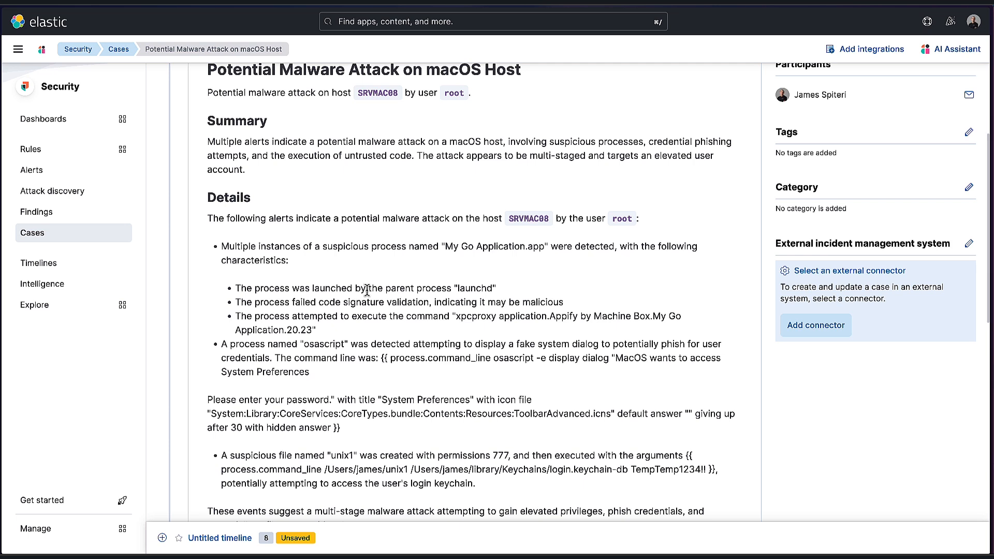
{"action": "scroll", "scroll_direction": "down", "scroll_amount": 3}
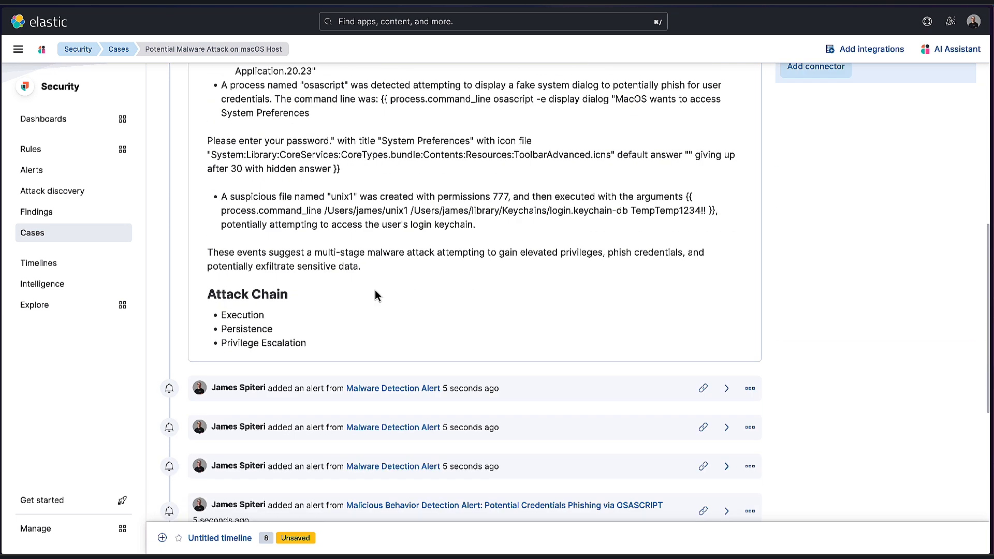
{"action": "scroll", "scroll_direction": "down", "scroll_amount": 3}
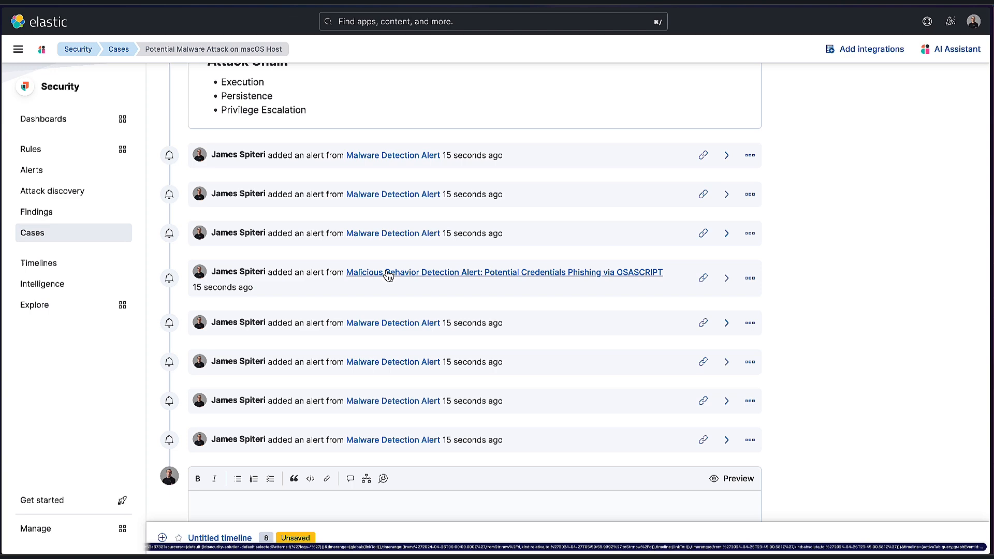
{"action": "scroll", "scroll_direction": "up", "scroll_amount": 3}
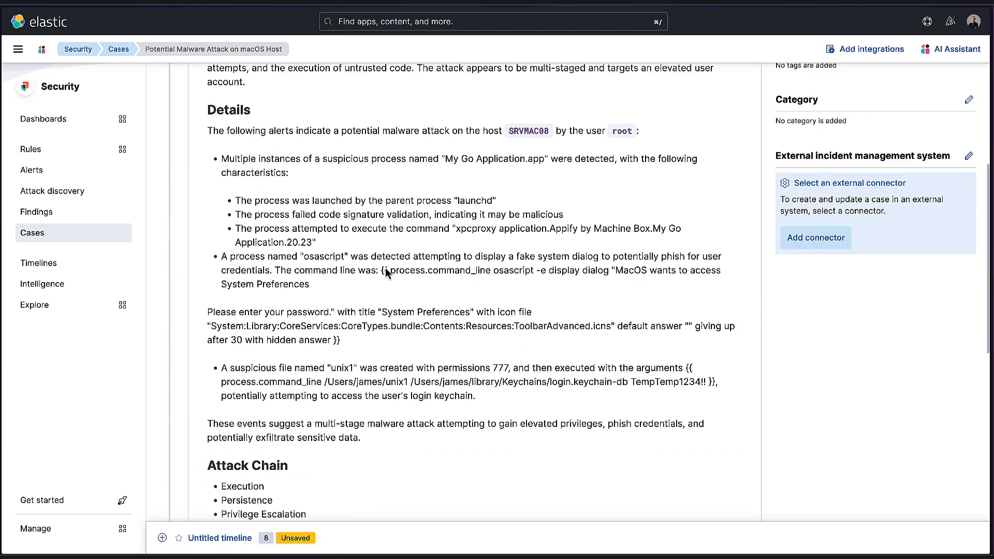
{"action": "scroll", "scroll_direction": "up", "scroll_amount": 3}
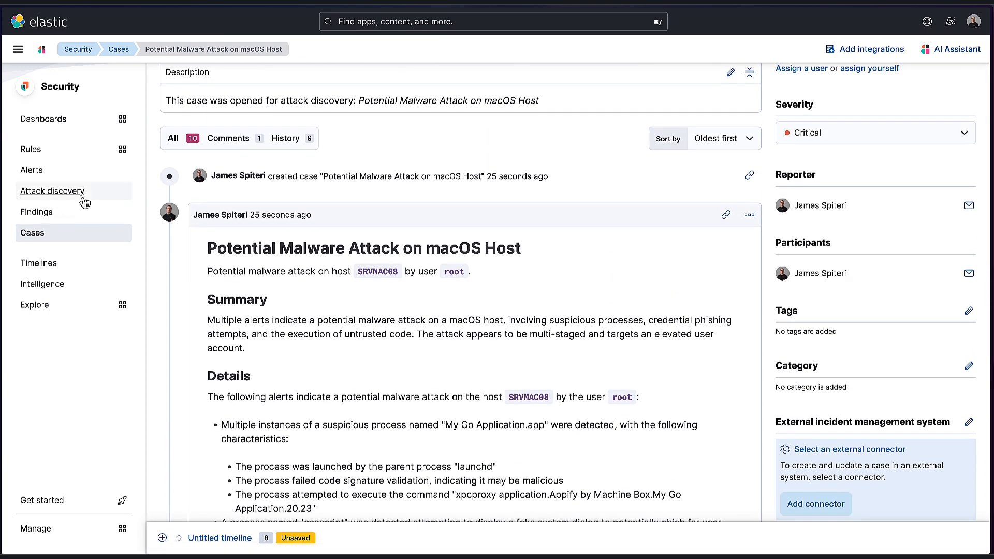
Return to Attack discovery and scroll to the macOS malware discovery's Attack Chain.
{"action": "left_click", "coordinate": [52, 190]}
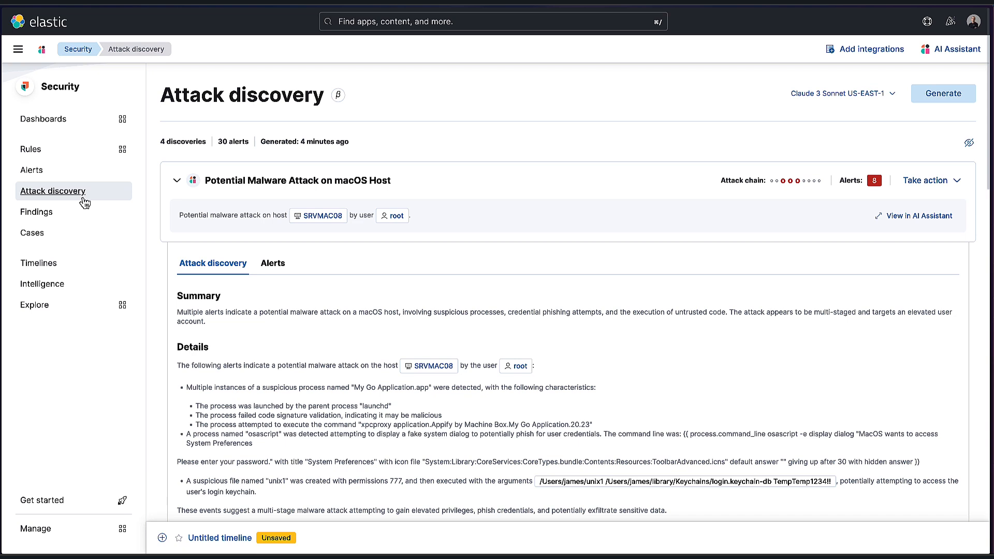
{"action": "scroll", "scroll_direction": "down", "scroll_amount": 3}
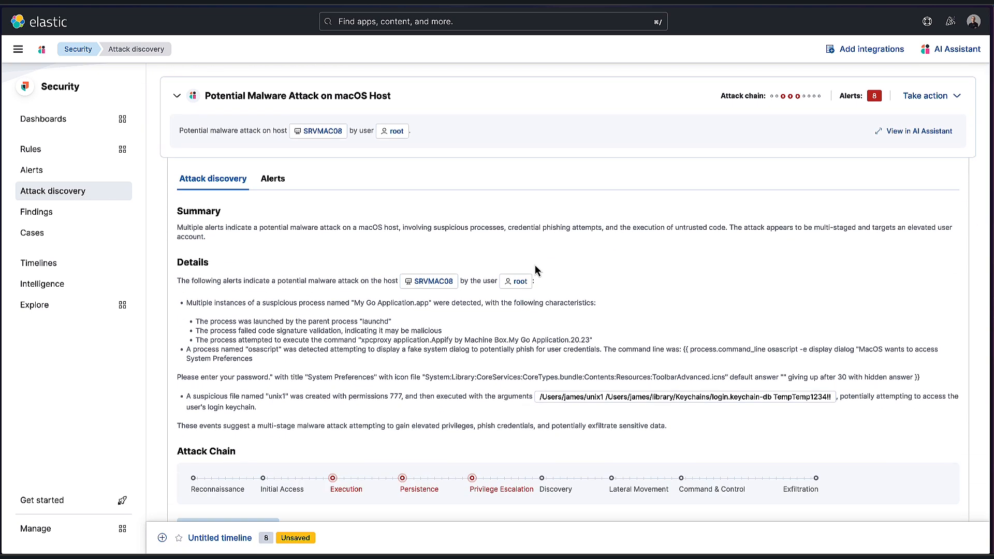
{"action": "scroll", "scroll_direction": "down", "scroll_amount": 3}
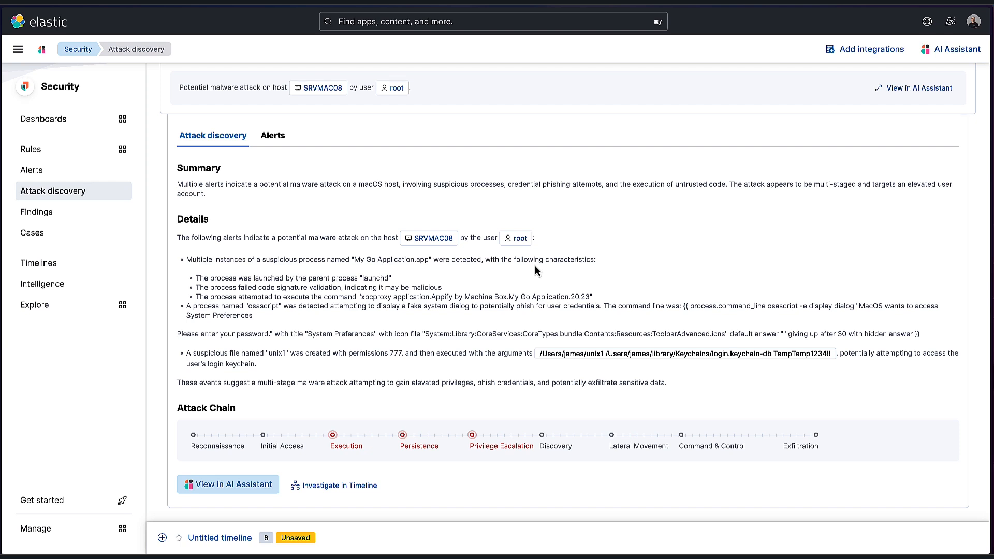
{"action": "scroll", "scroll_direction": "down", "scroll_amount": 3}
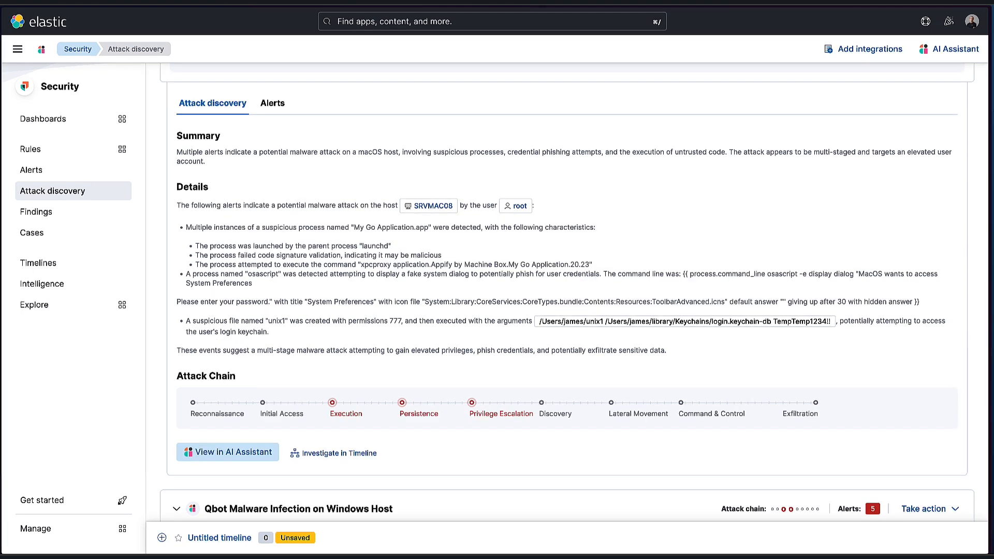
{"action": "mouse_move", "coordinate": [227, 452]}
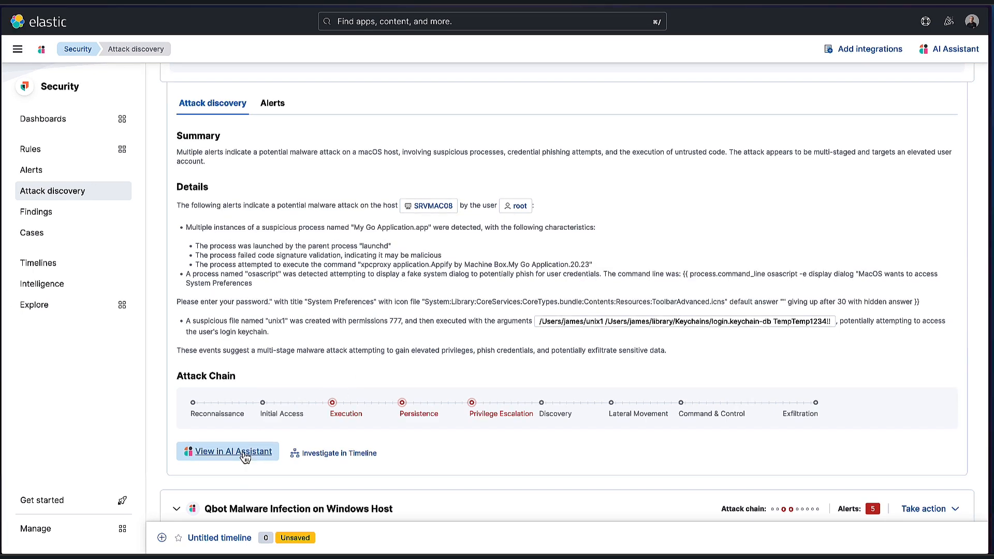
Ask the AI Assistant 'How would I remediate this?' for the macOS discovery and read its answer.
{"action": "left_click", "coordinate": [227, 451]}
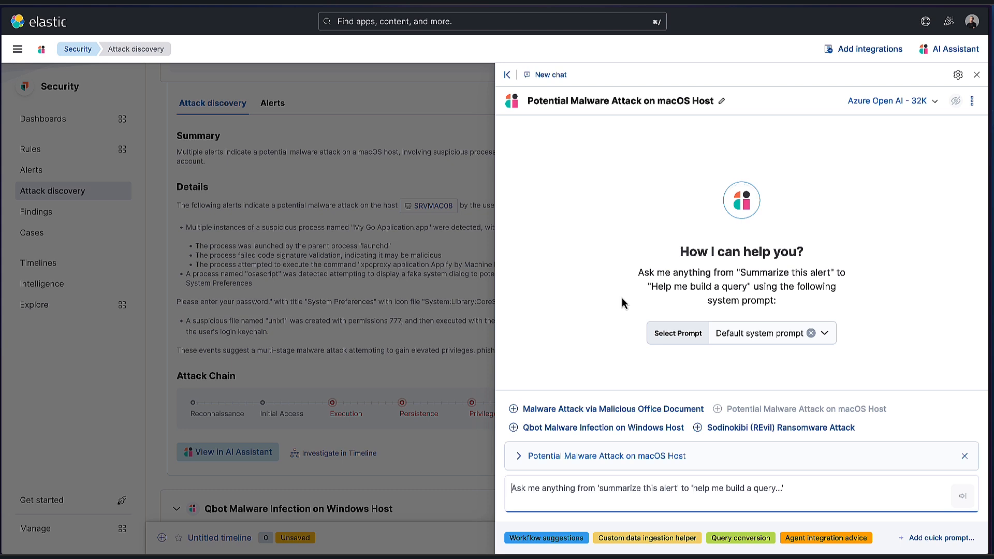
{"action": "mouse_move", "coordinate": [621, 101]}
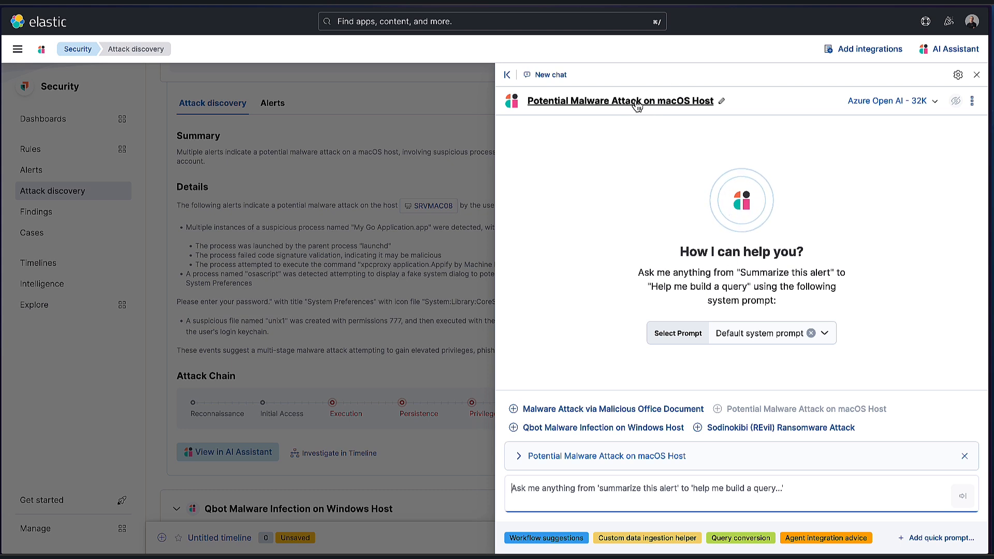
{"action": "mouse_move", "coordinate": [810, 335]}
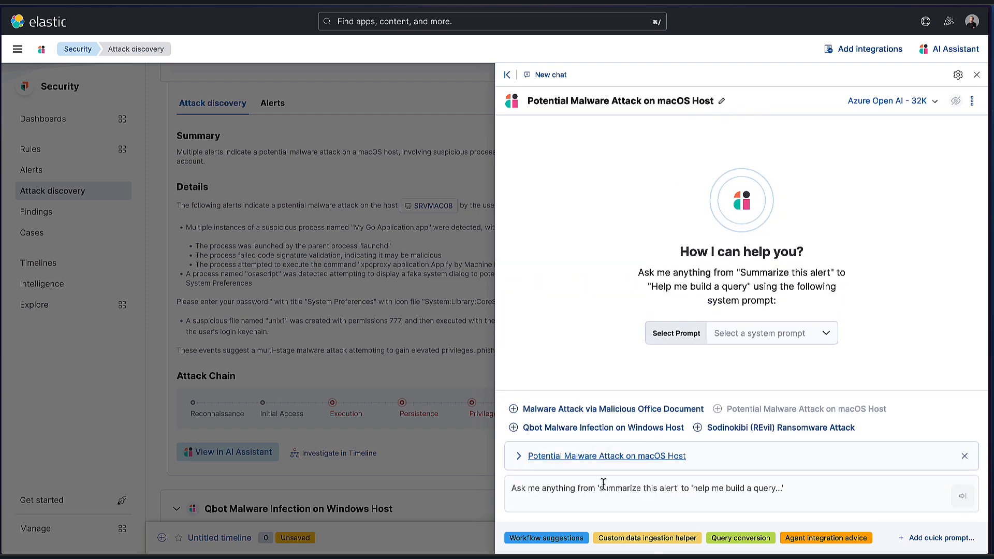
{"action": "type", "text": "How would I"}
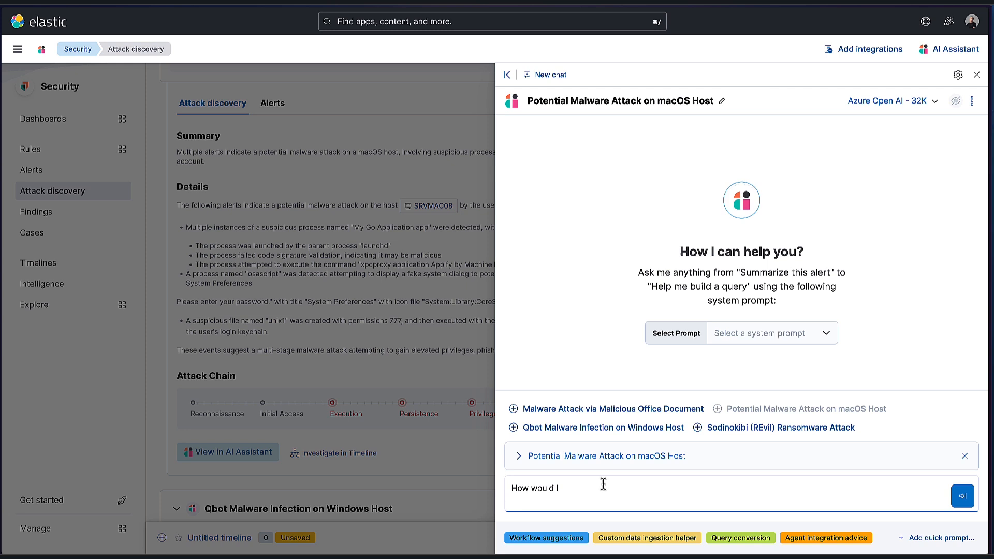
{"action": "type", "text": "remediate this?"}
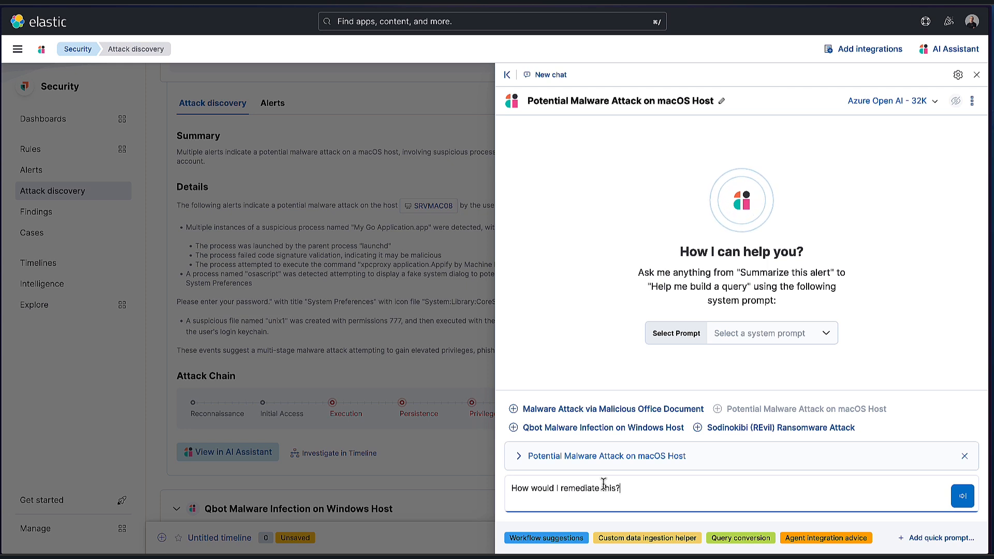
{"action": "left_click", "coordinate": [962, 496]}
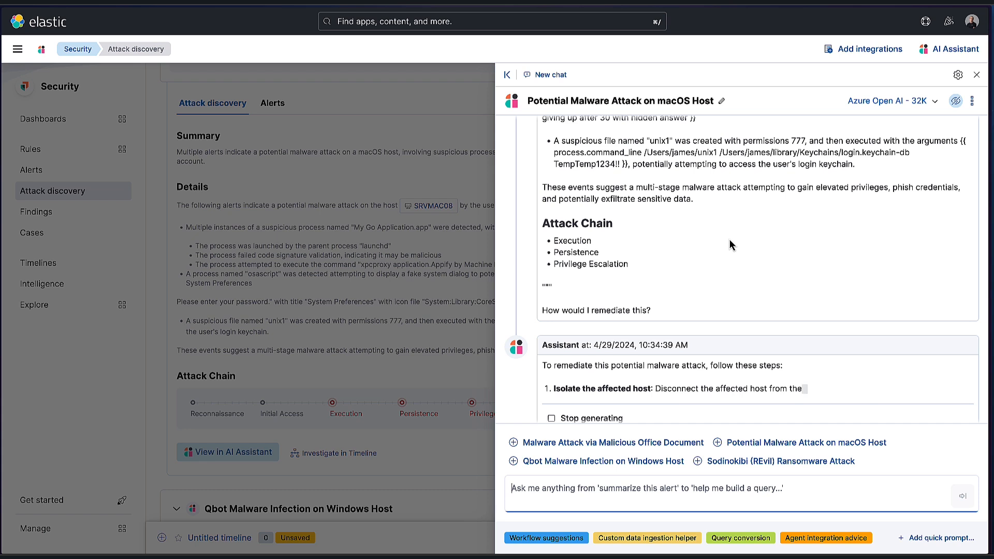
{"action": "scroll", "scroll_direction": "down", "scroll_amount": 3}
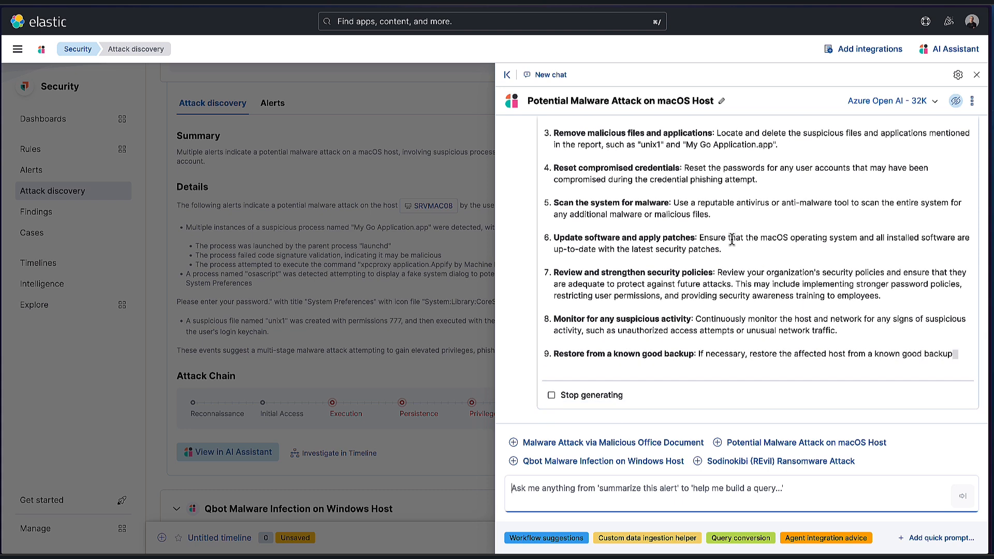
{"action": "scroll", "scroll_direction": "up", "scroll_amount": 3}
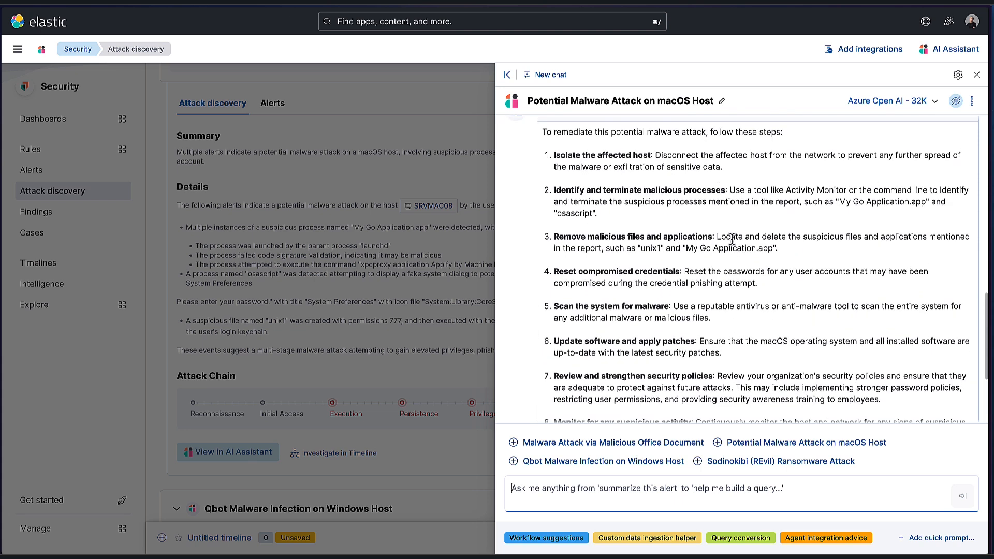
{"action": "scroll", "scroll_direction": "down", "scroll_amount": 3}
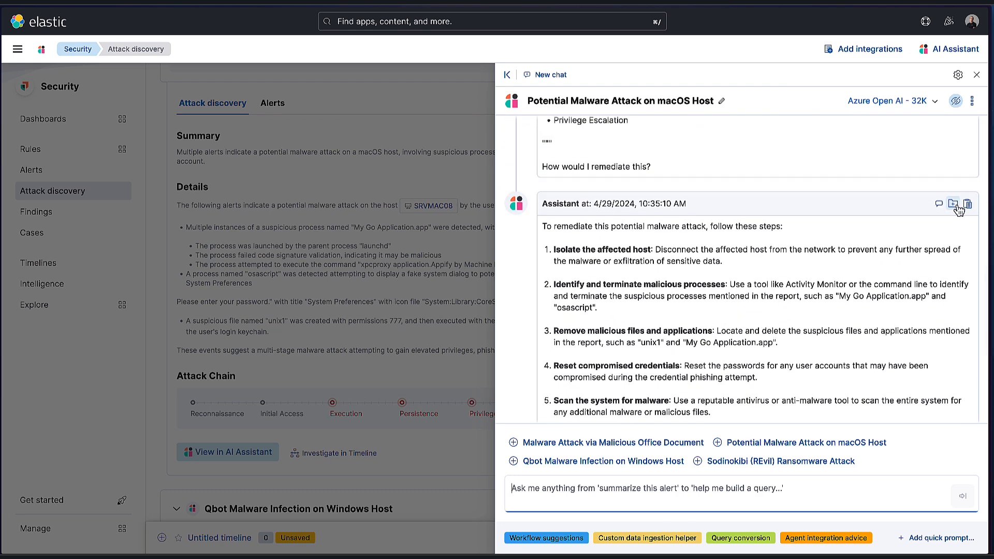
Add the assistant's remediation answer to the Potential Malware Attack on macOS Host case.
{"action": "left_click", "coordinate": [951, 204]}
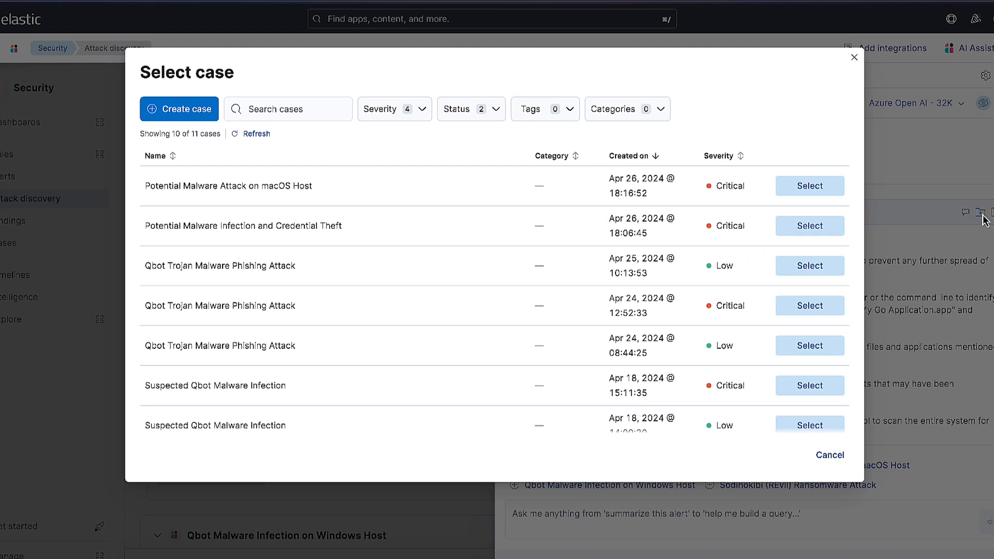
{"action": "left_click", "coordinate": [810, 186]}
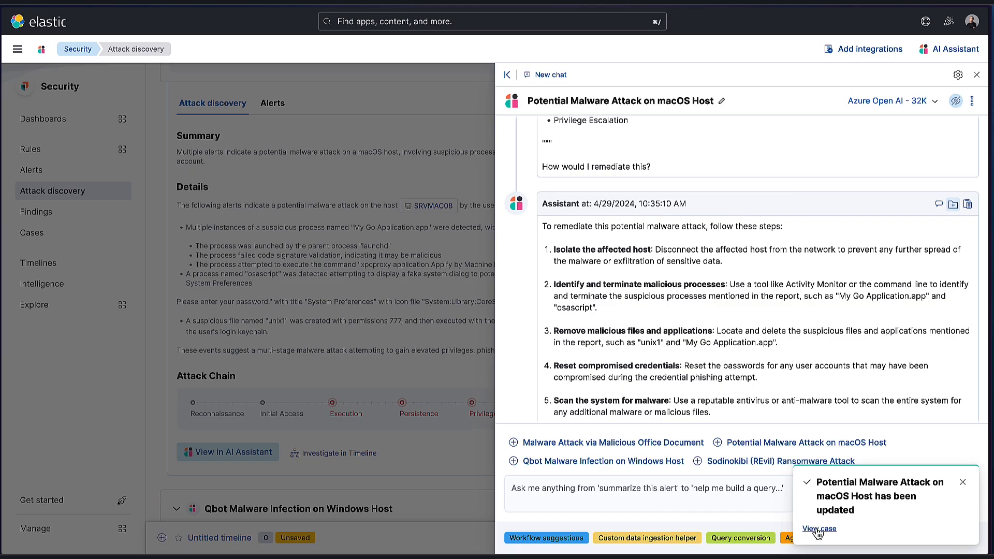
View the updated case and scroll to the AI Assistant's ten remediation steps comment.
{"action": "left_click", "coordinate": [818, 529]}
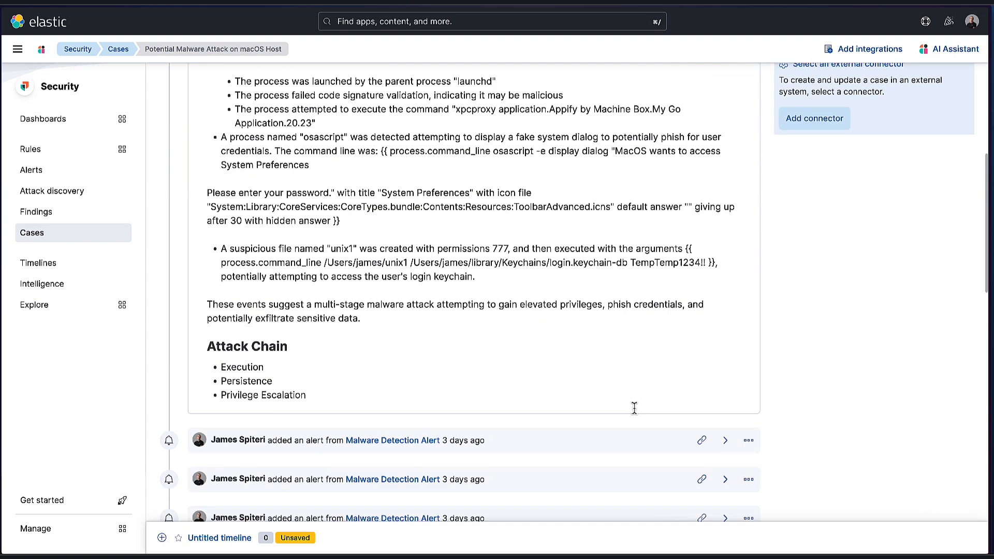
{"action": "scroll", "scroll_direction": "down", "scroll_amount": 3}
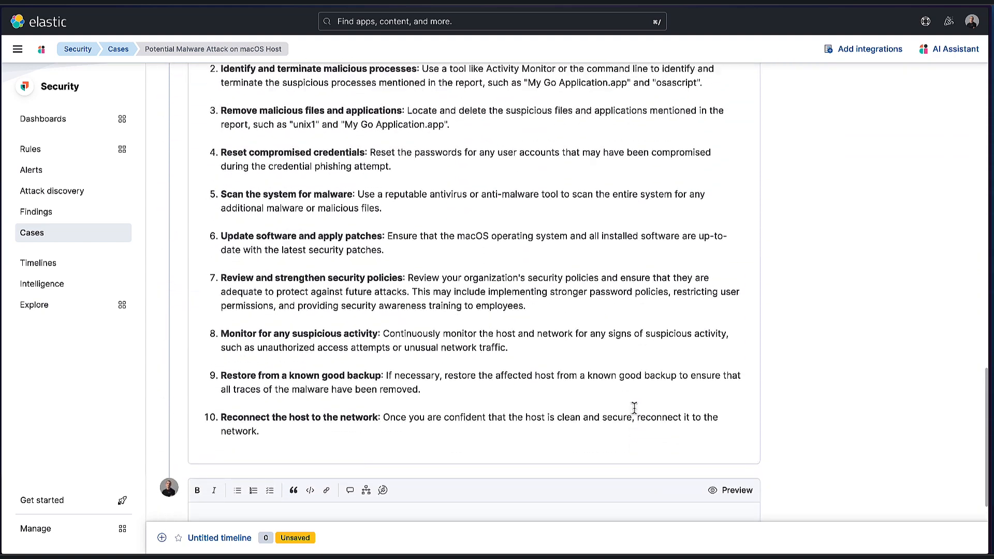
{"action": "scroll", "scroll_direction": "up", "scroll_amount": 3}
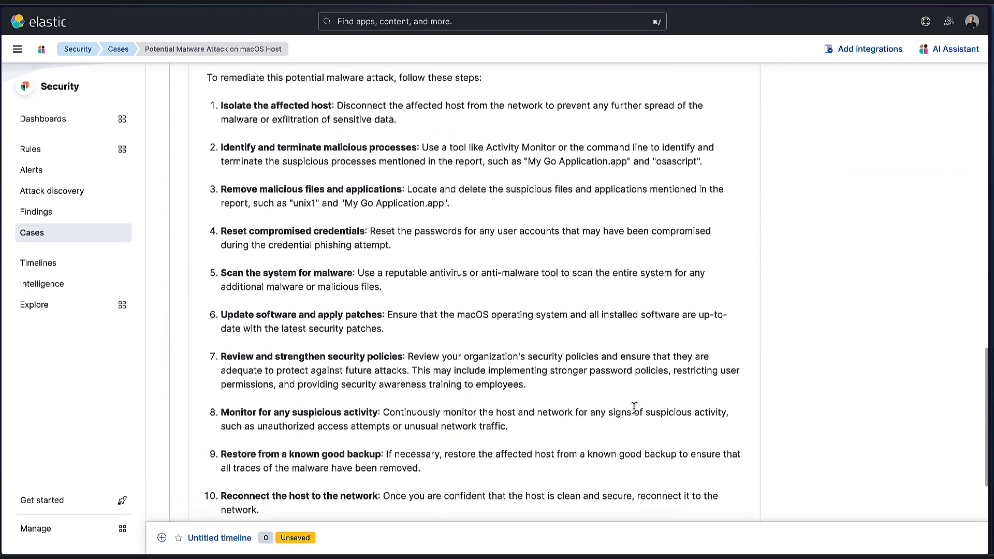
{"action": "scroll", "scroll_direction": "down", "scroll_amount": 3}
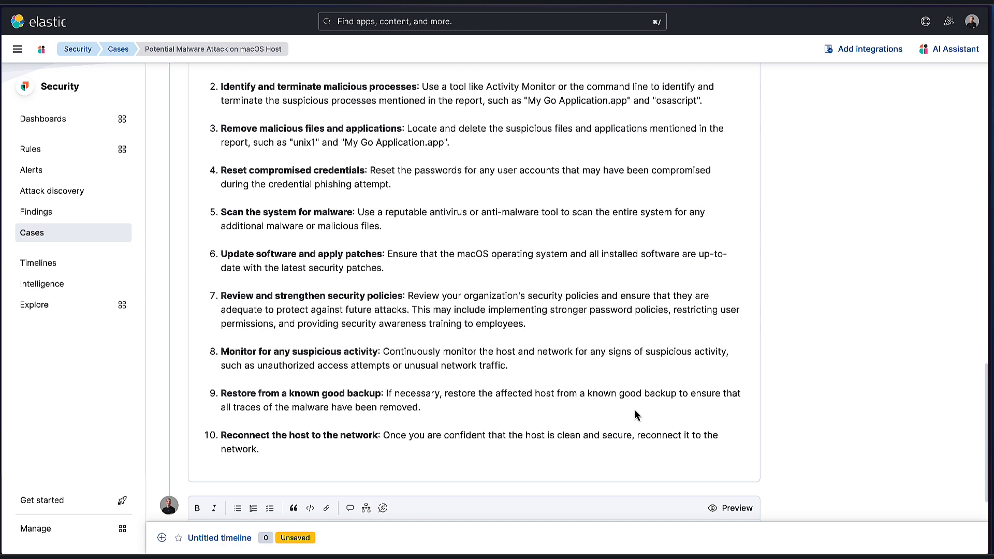